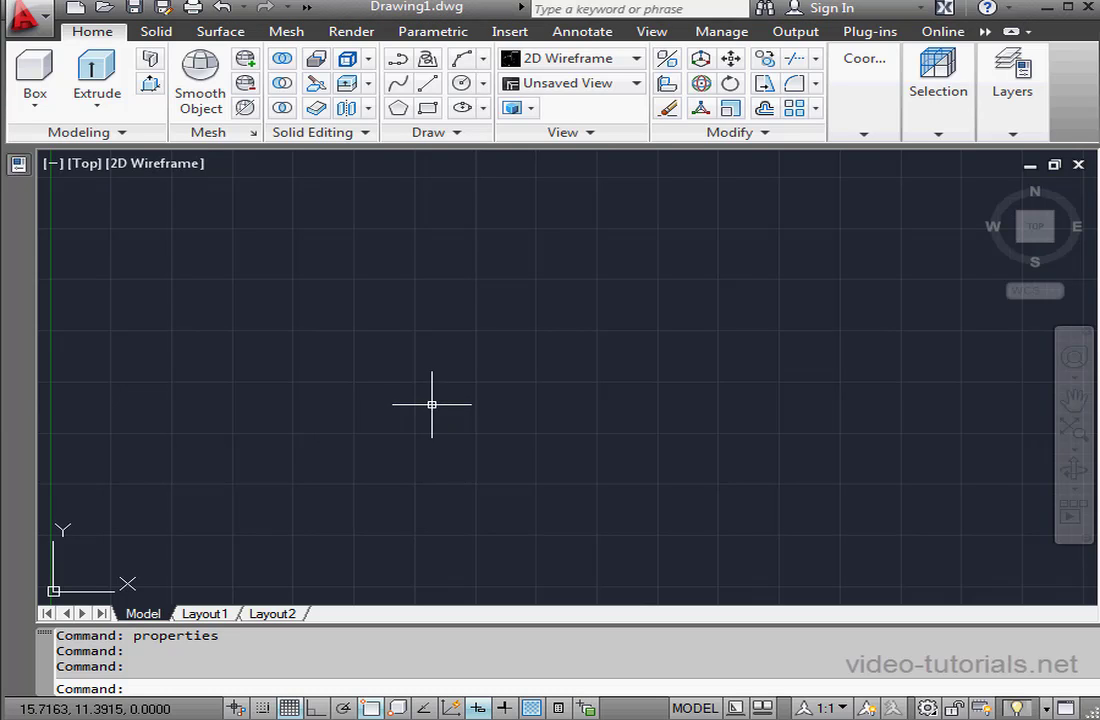
pyautogui.moveTo(432, 397)
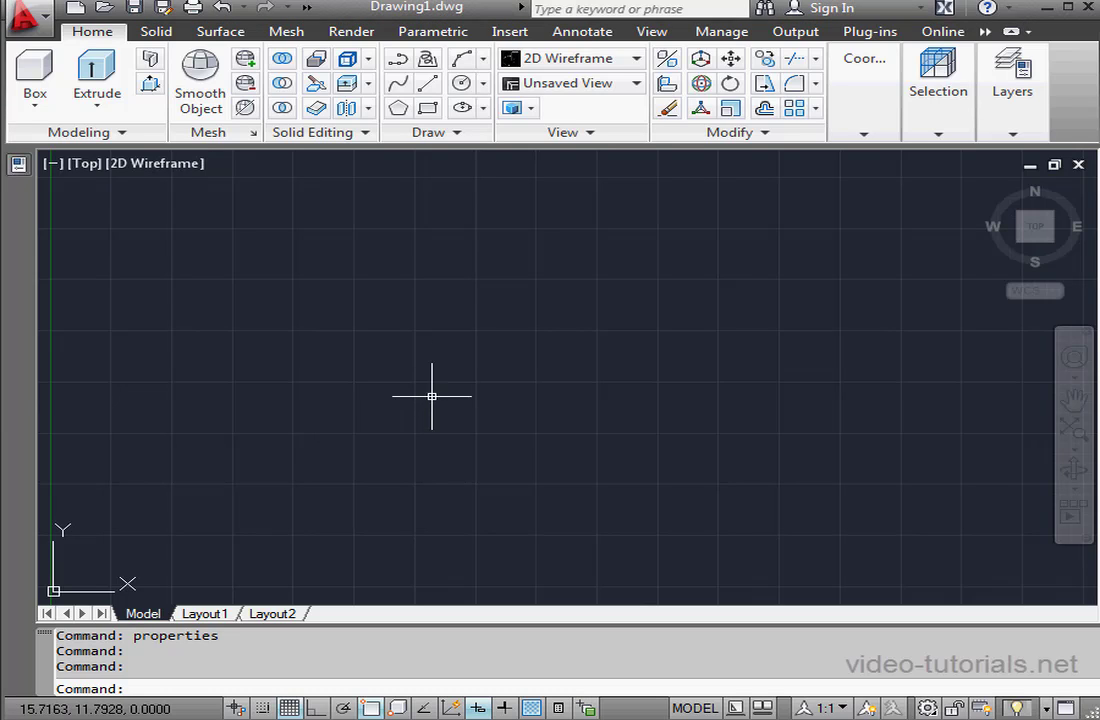
pyautogui.moveTo(356, 336)
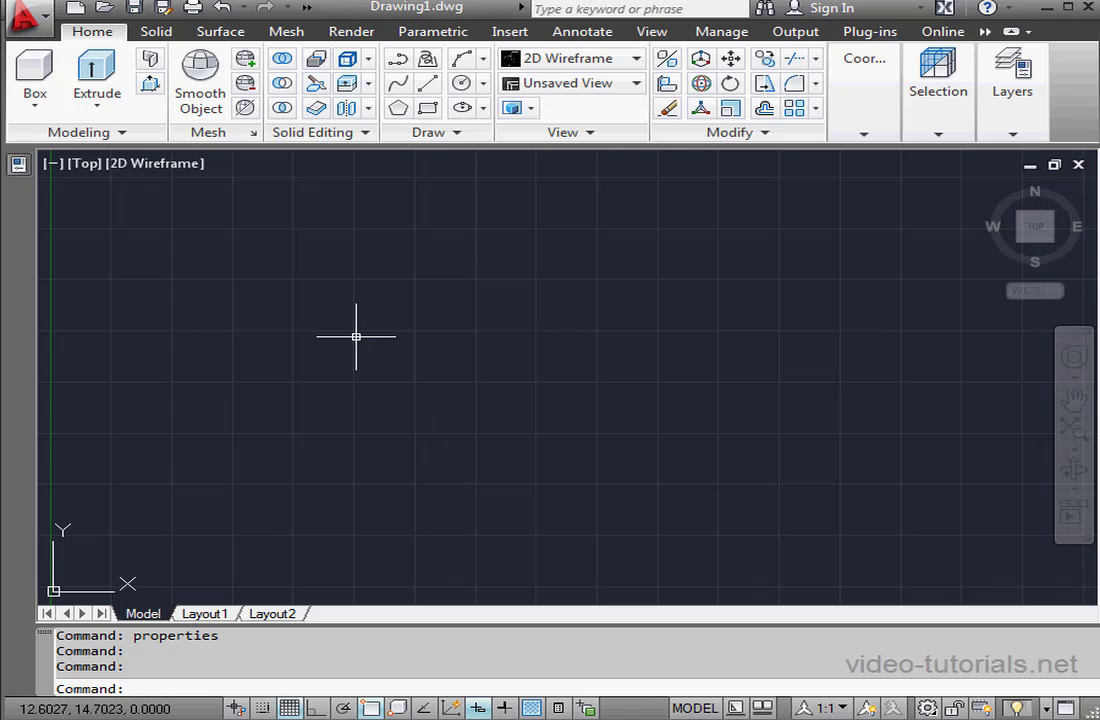
pyautogui.moveTo(977, 196)
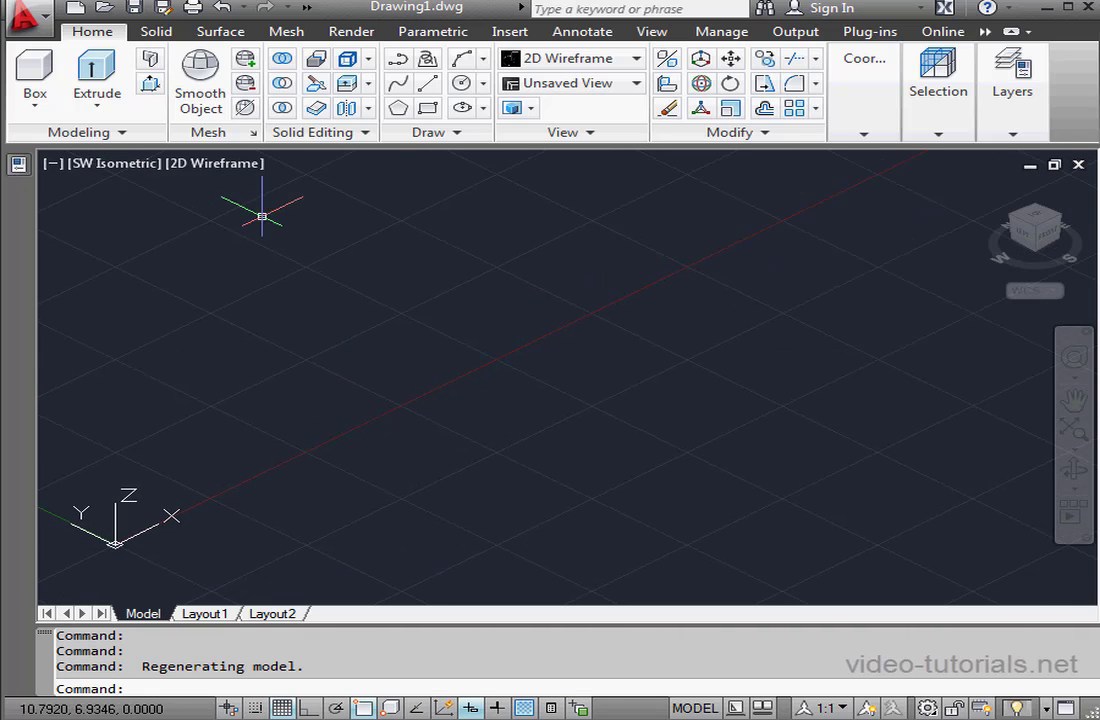
# Start a pyramid from the Box dropdown and place its base center near the lower-left origin
pyautogui.click(34, 103)
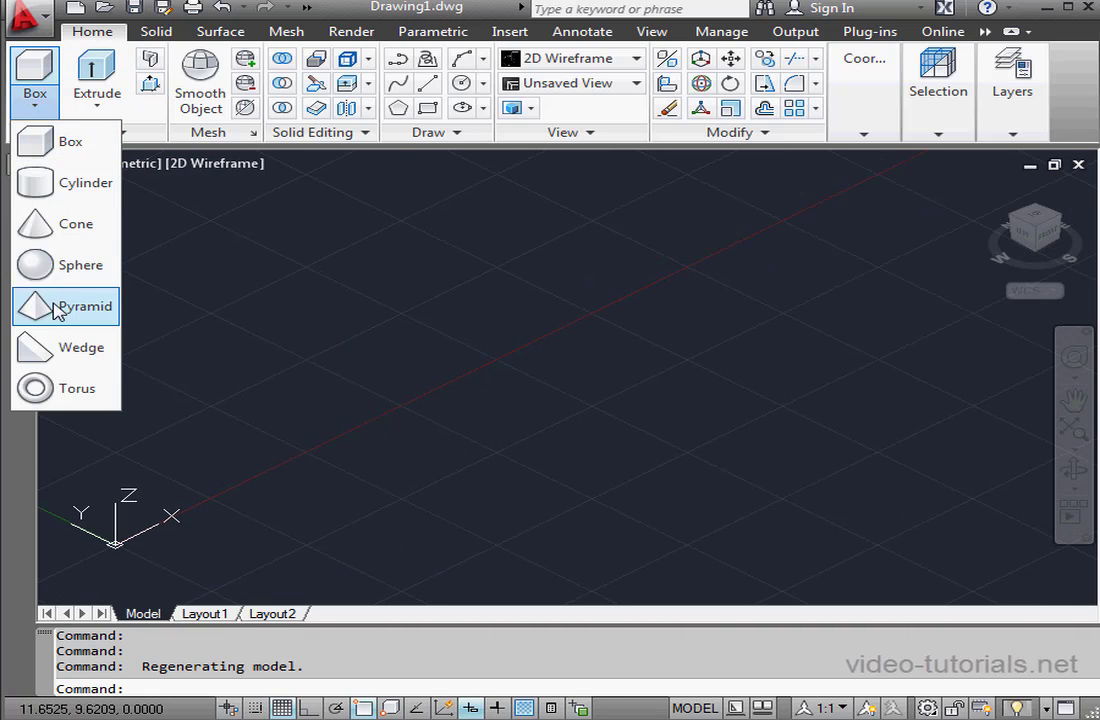
pyautogui.click(82, 306)
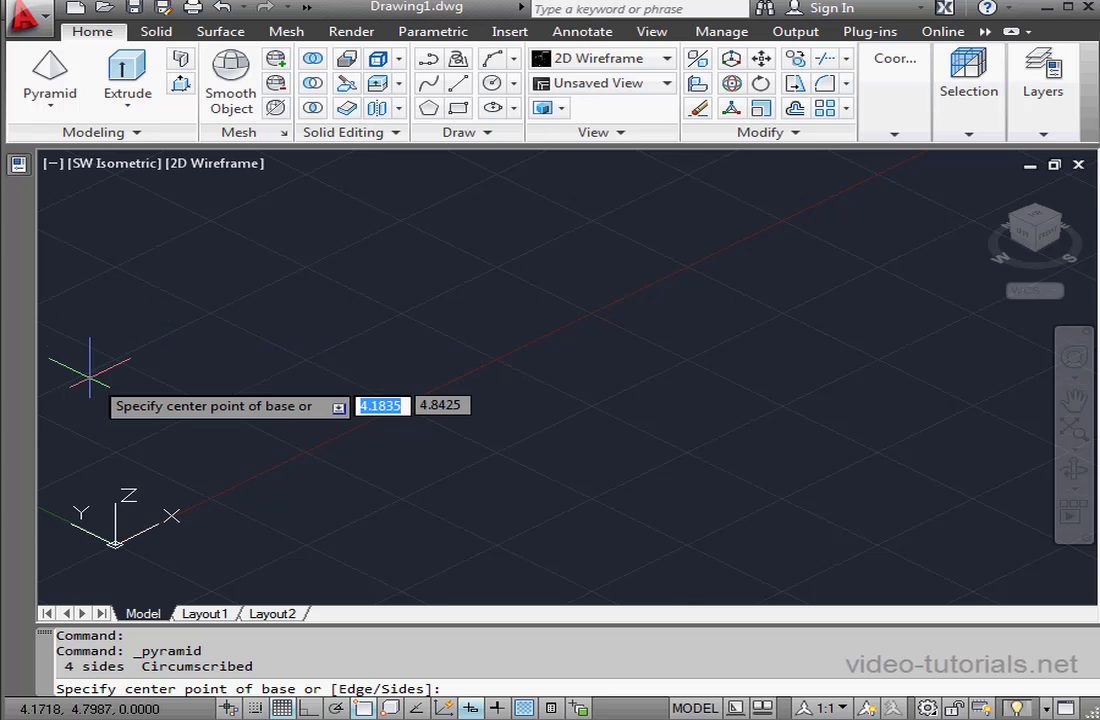
pyautogui.click(220, 450)
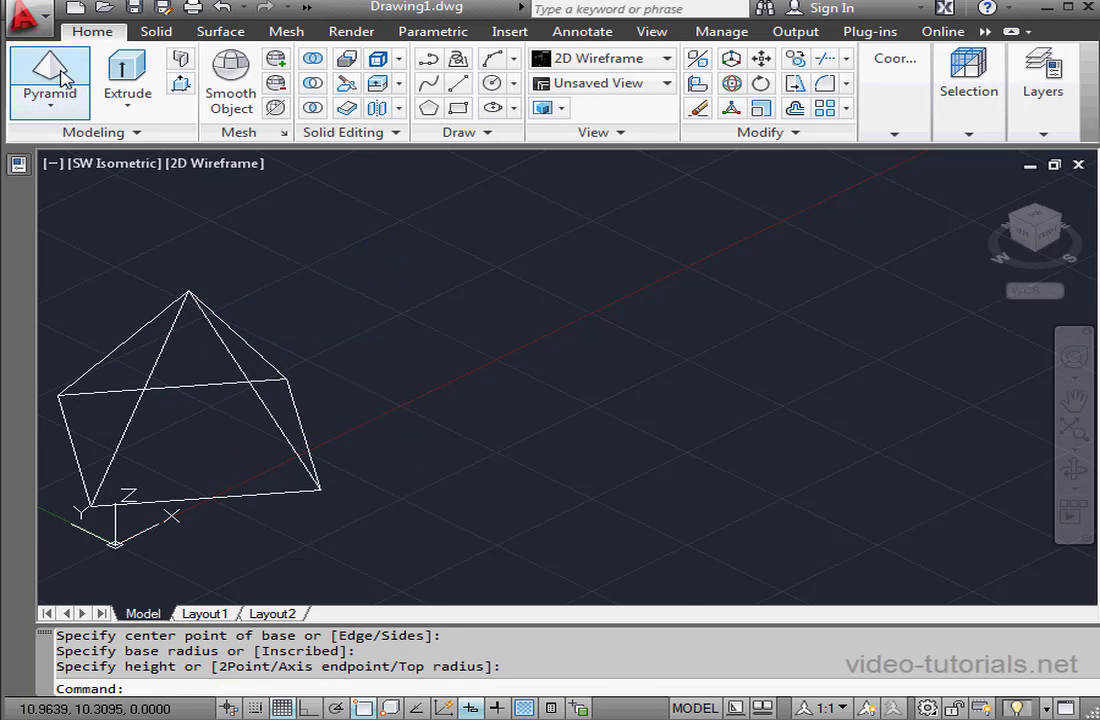
# Build a second four-sided pyramid to the right, with an inscribed base and default height
pyautogui.click(49, 82)
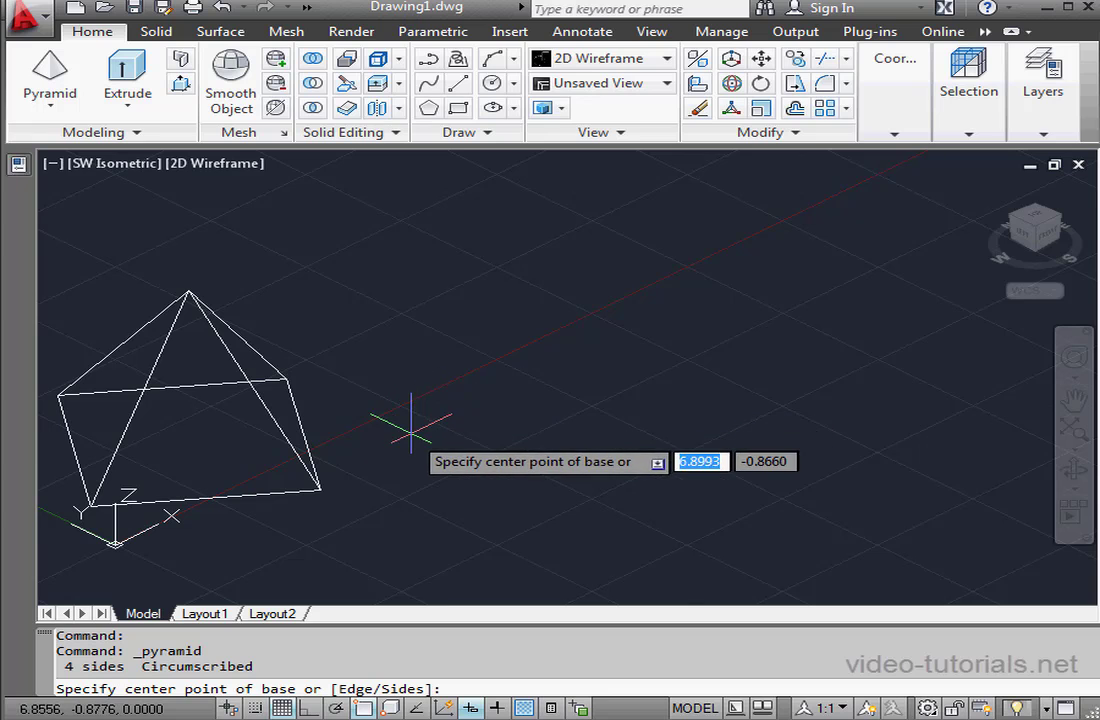
pyautogui.click(410, 430)
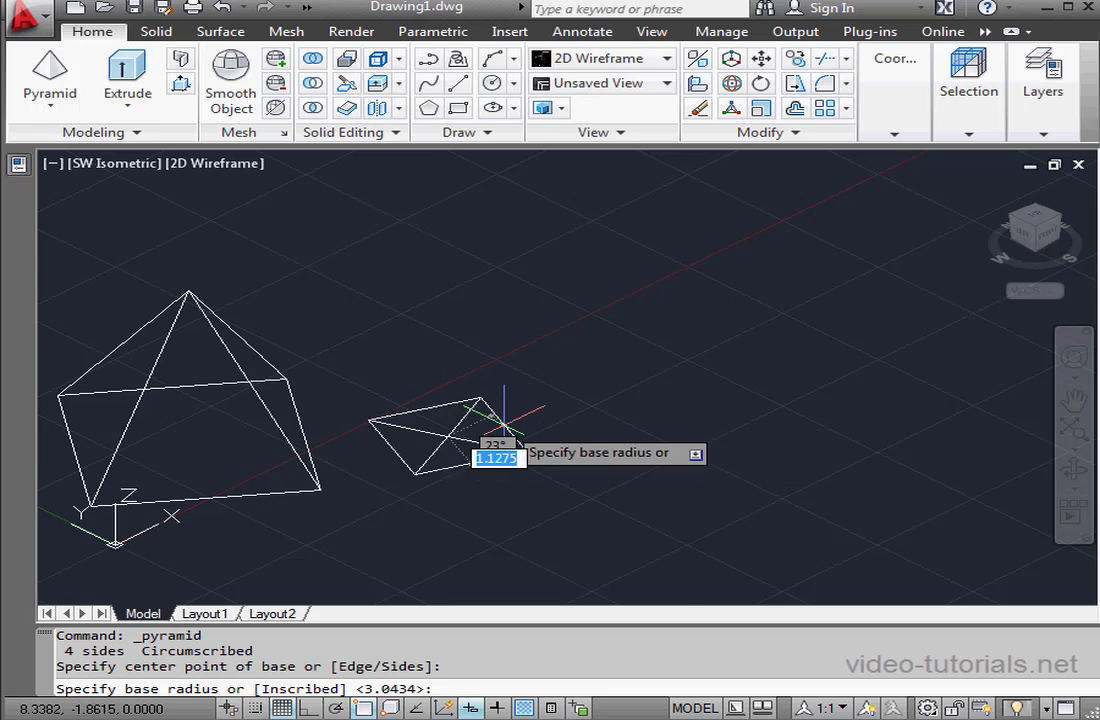
pyautogui.rightClick(510, 445)
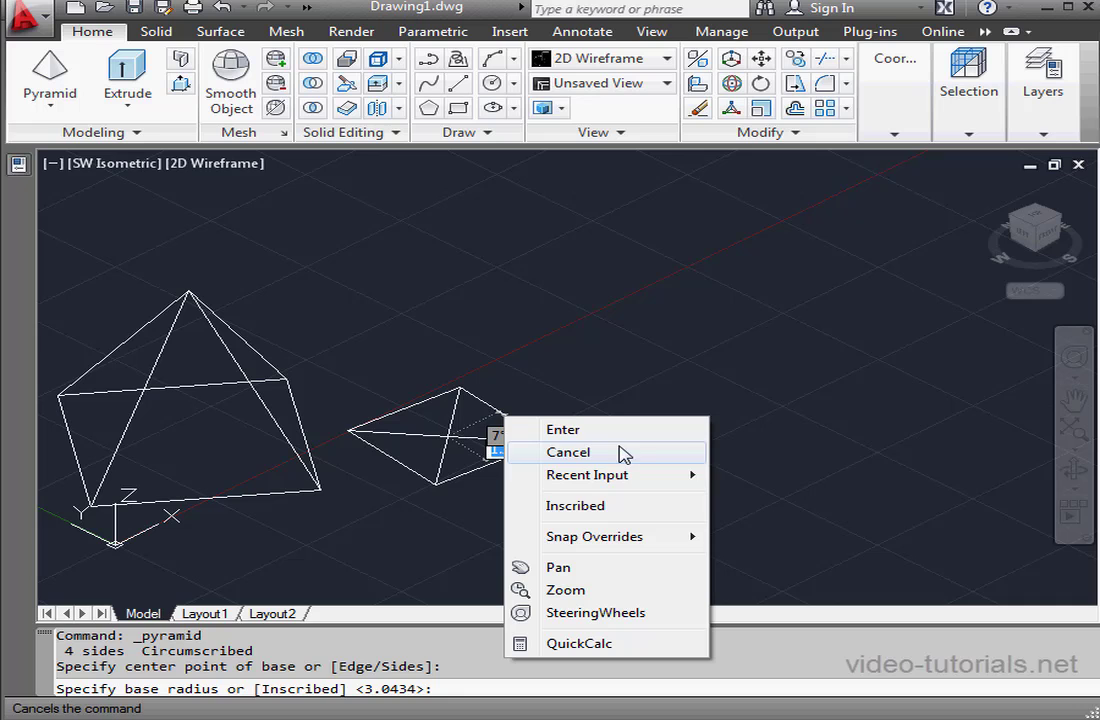
pyautogui.click(575, 505)
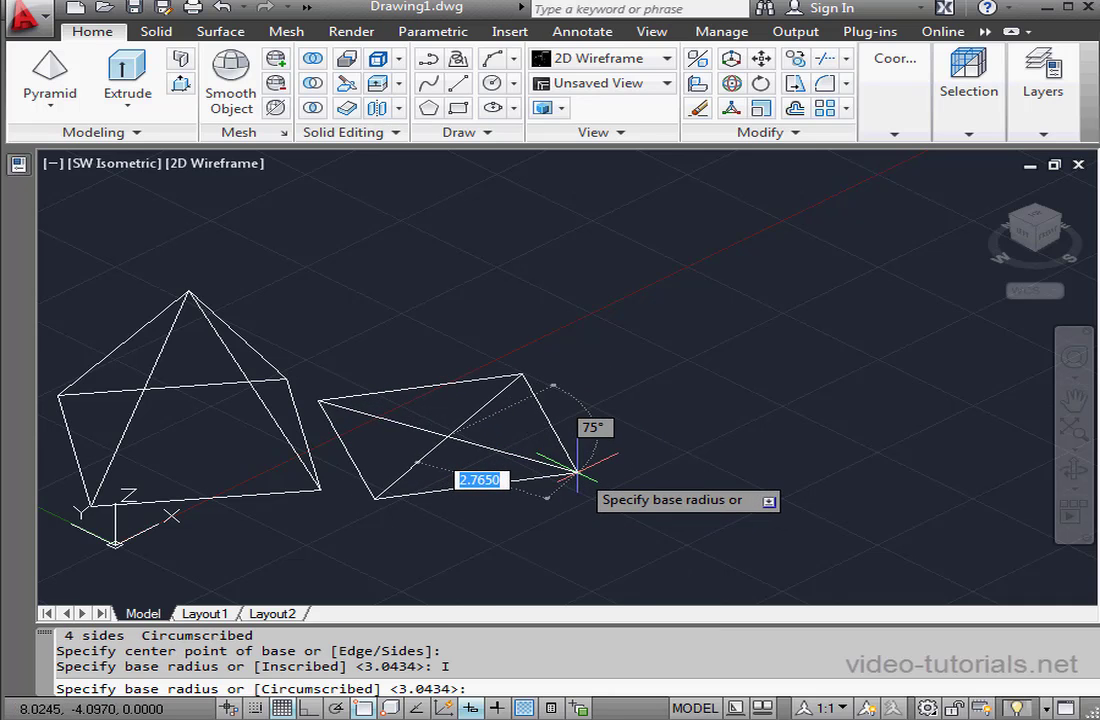
pyautogui.moveTo(568, 463)
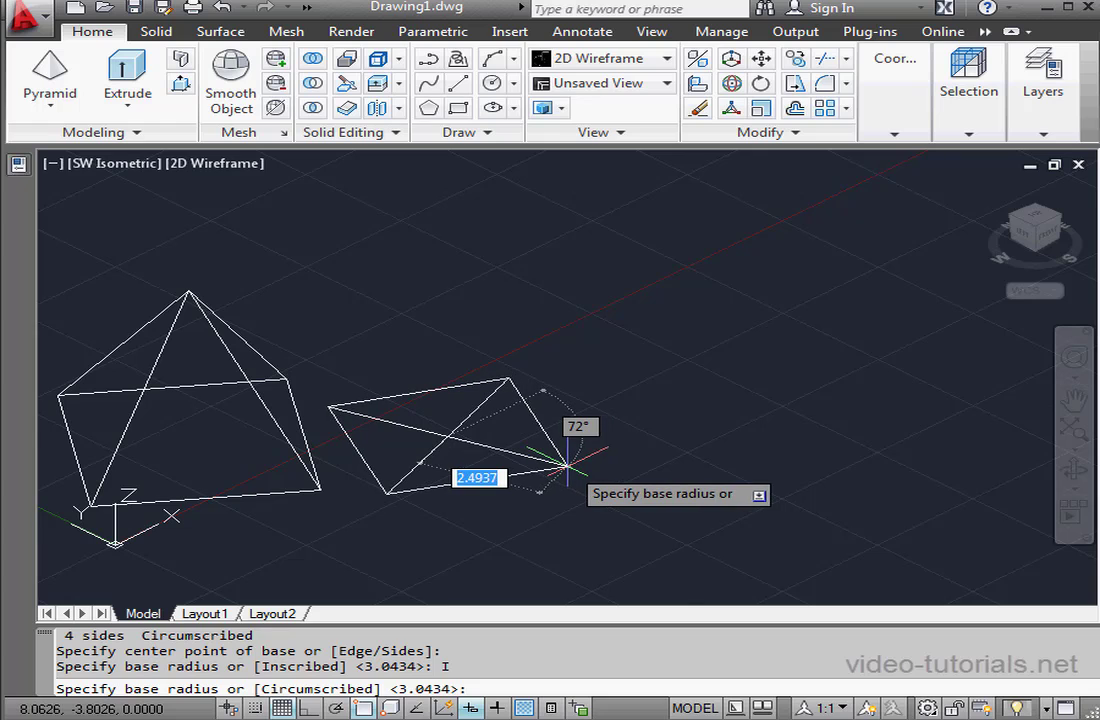
pyautogui.moveTo(585, 470)
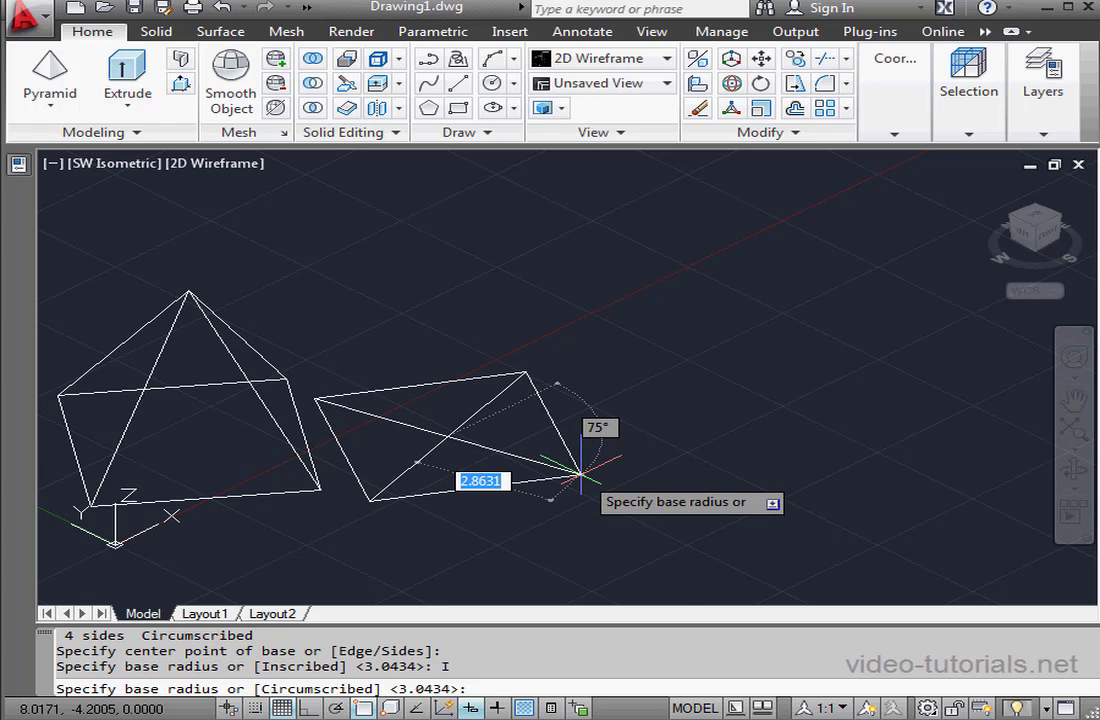
pyautogui.moveTo(585, 475)
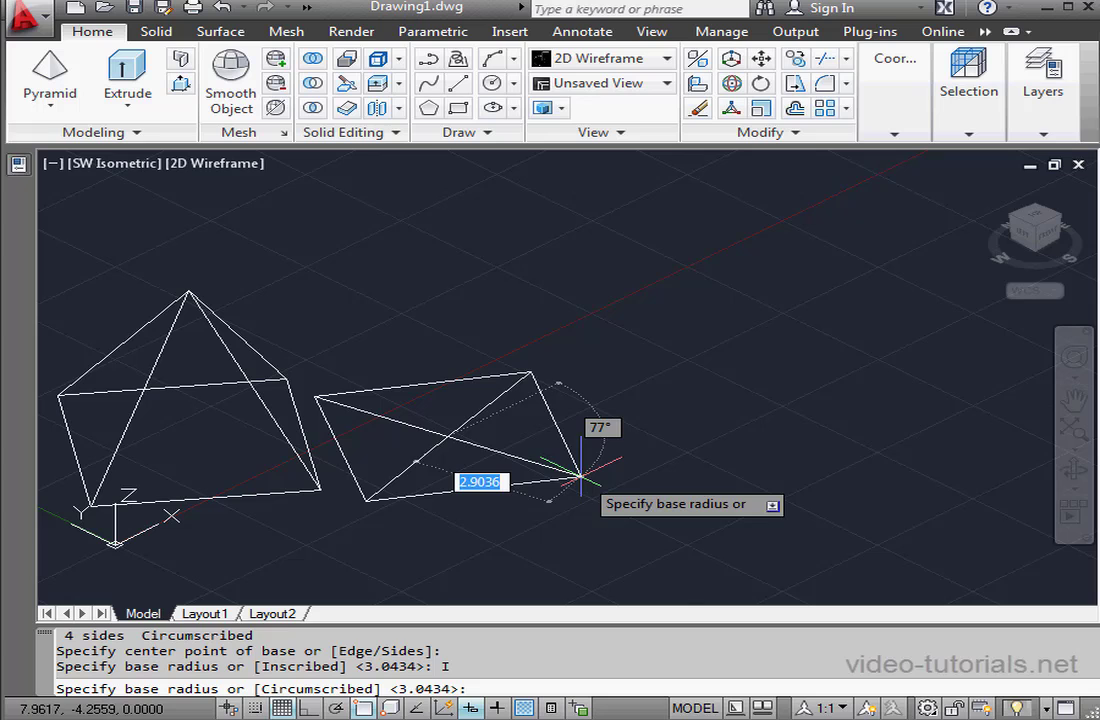
pyautogui.click(582, 470)
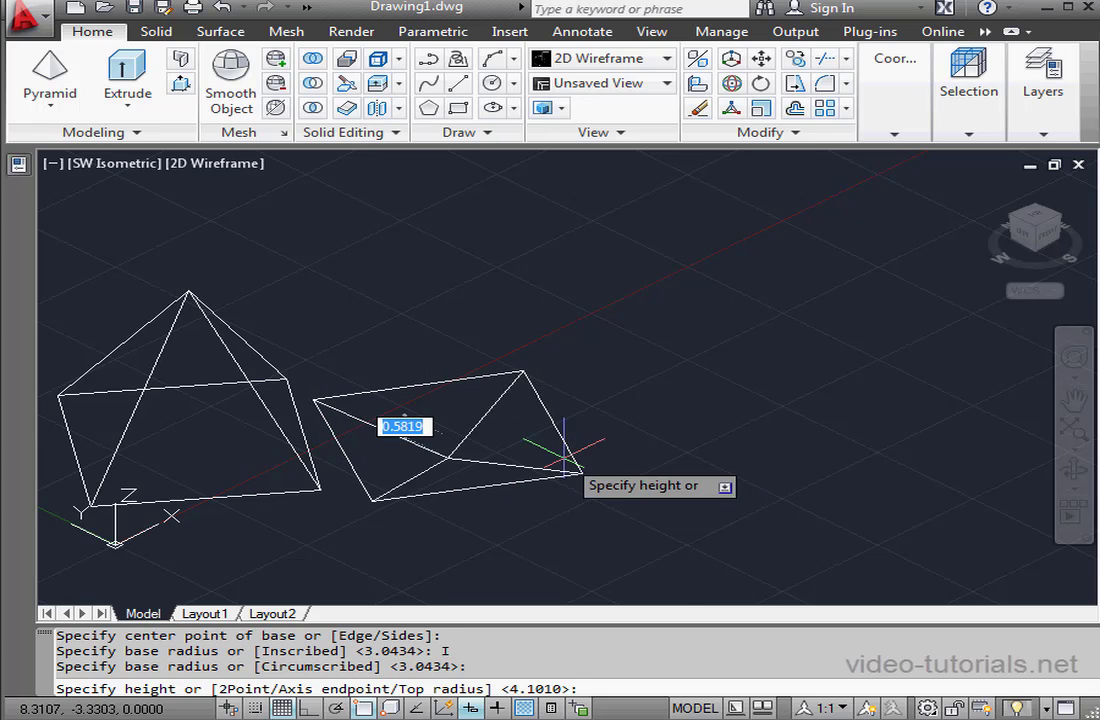
pyautogui.press('Return')
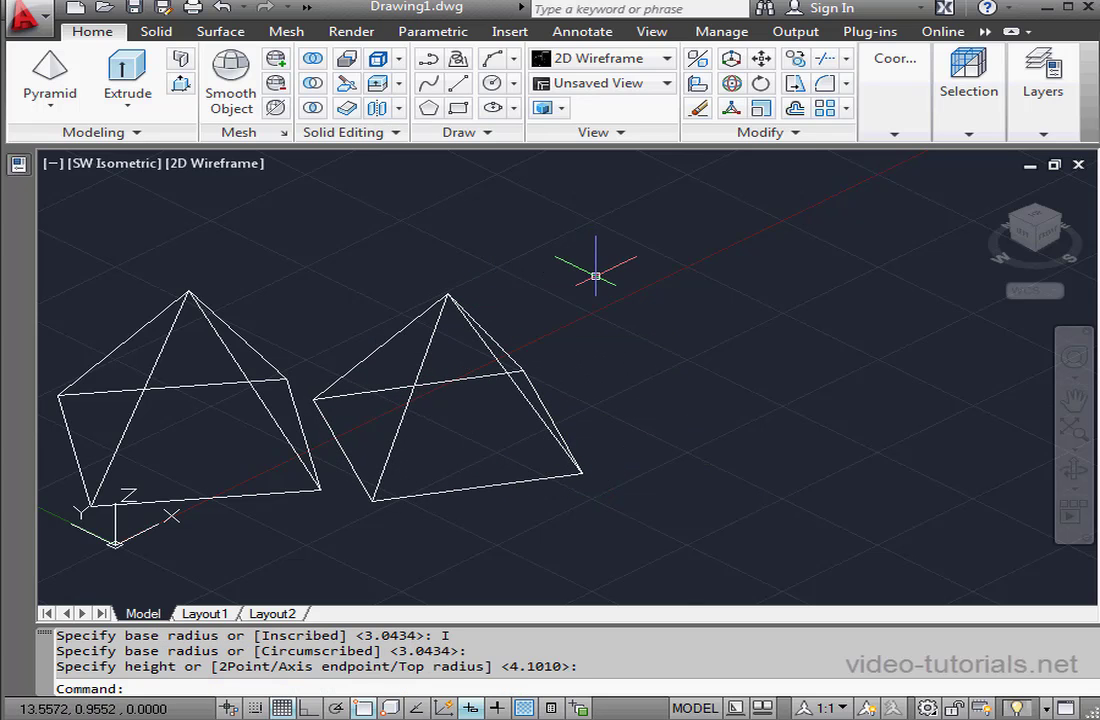
pyautogui.moveTo(537, 157)
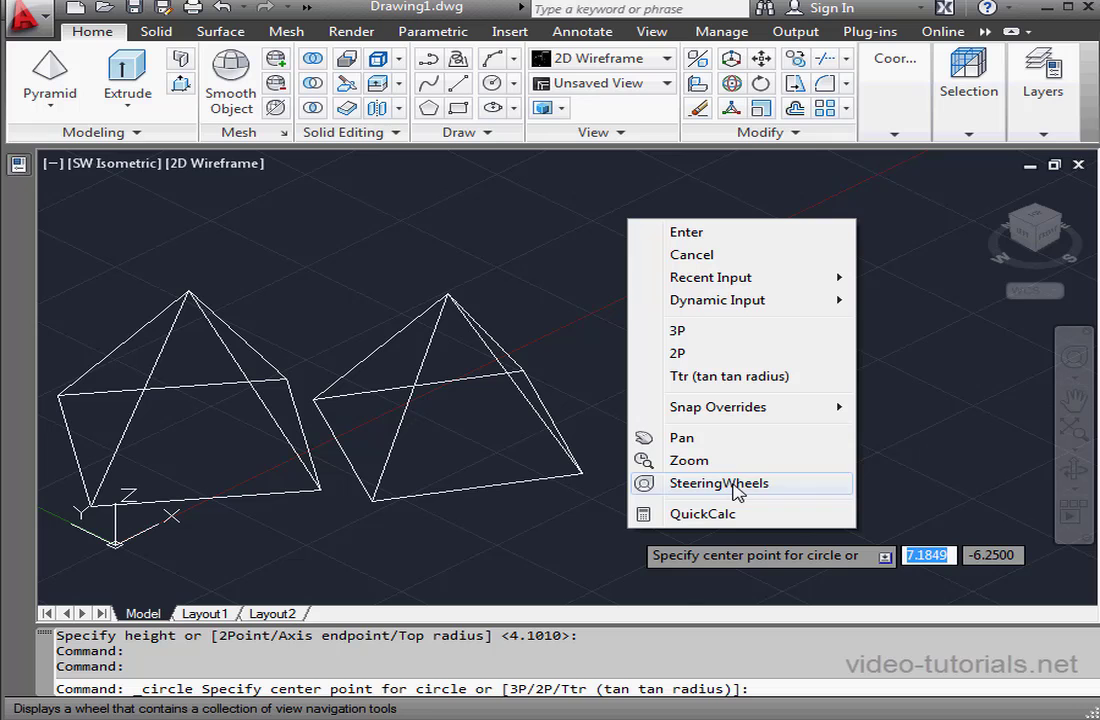
# Draw a two-point circle spanning the second pyramid's opposite base edges
pyautogui.click(677, 352)
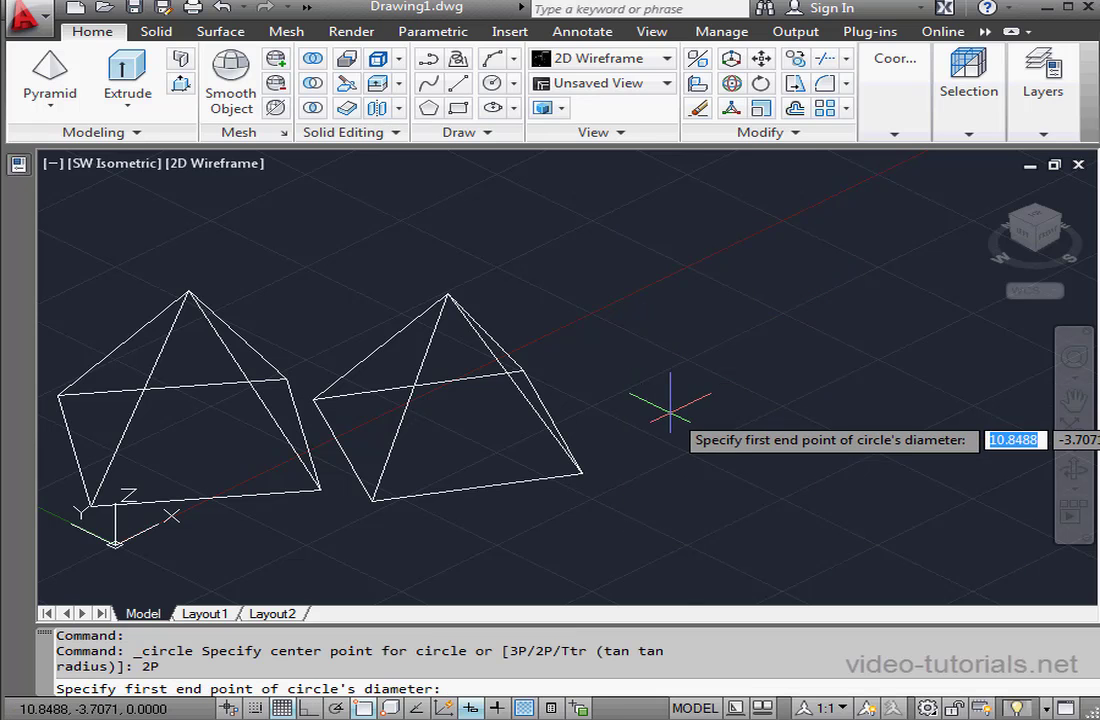
pyautogui.click(428, 385)
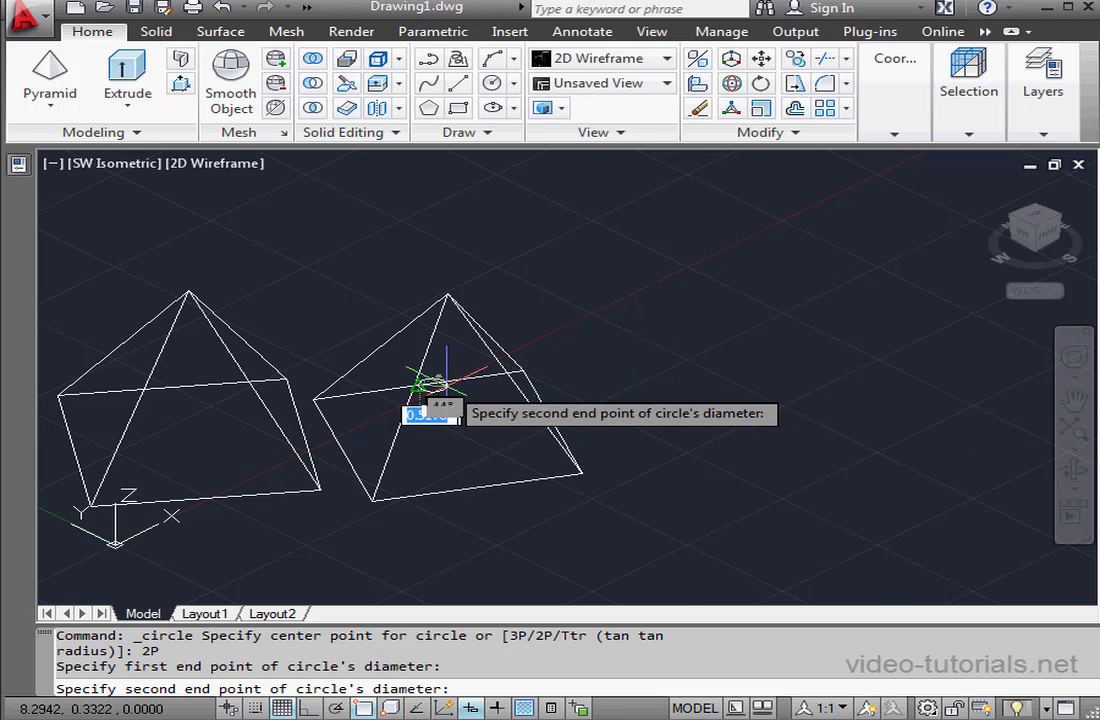
pyautogui.click(535, 527)
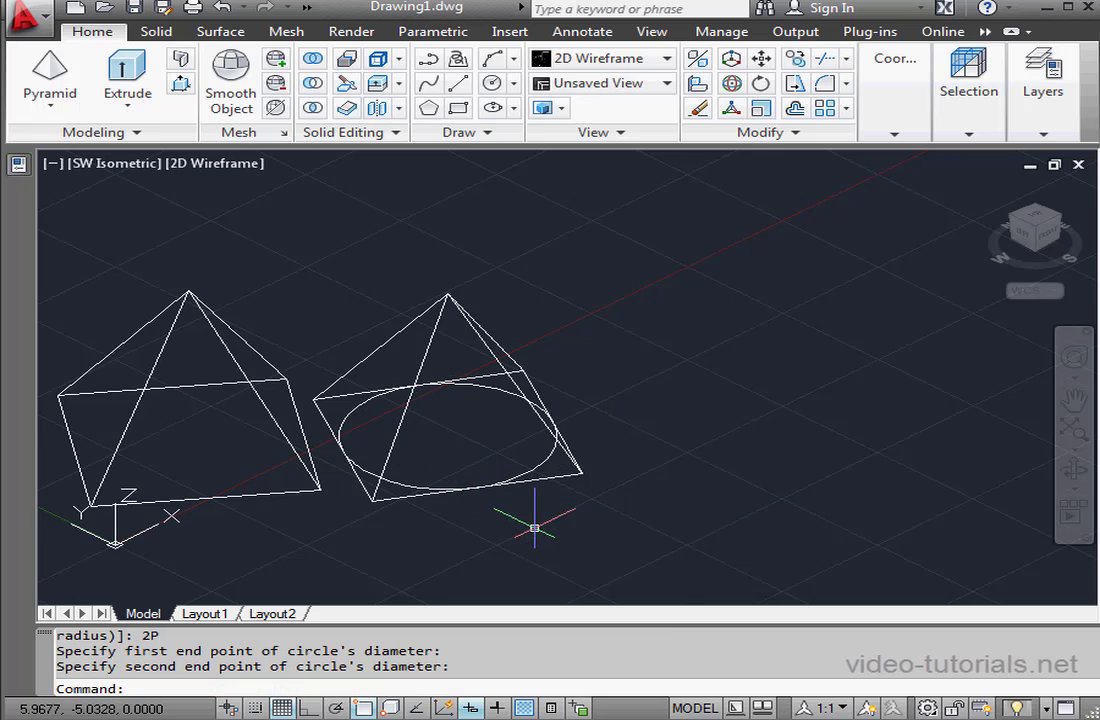
pyautogui.moveTo(508, 421)
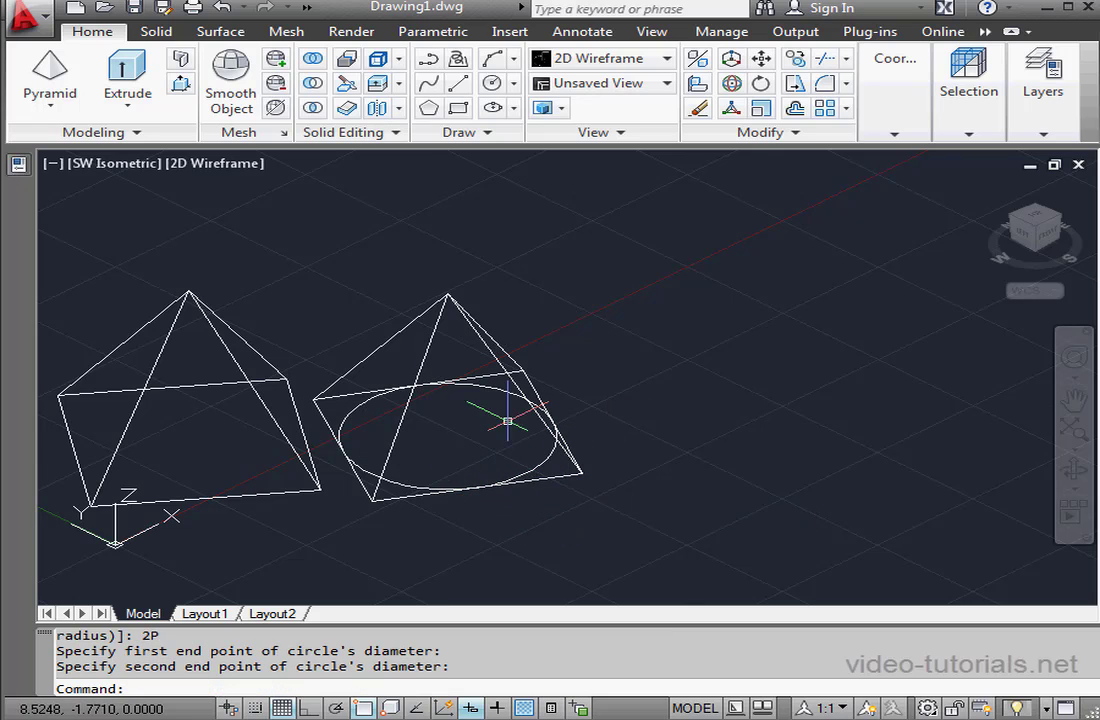
pyautogui.moveTo(460, 555)
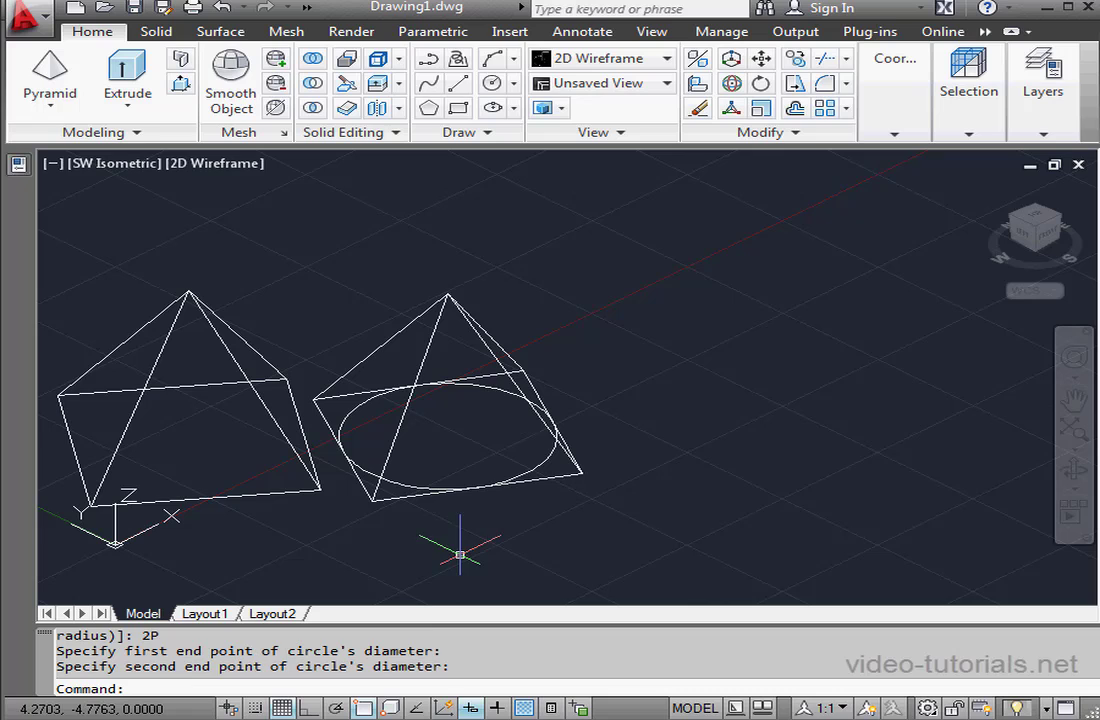
pyautogui.click(470, 708)
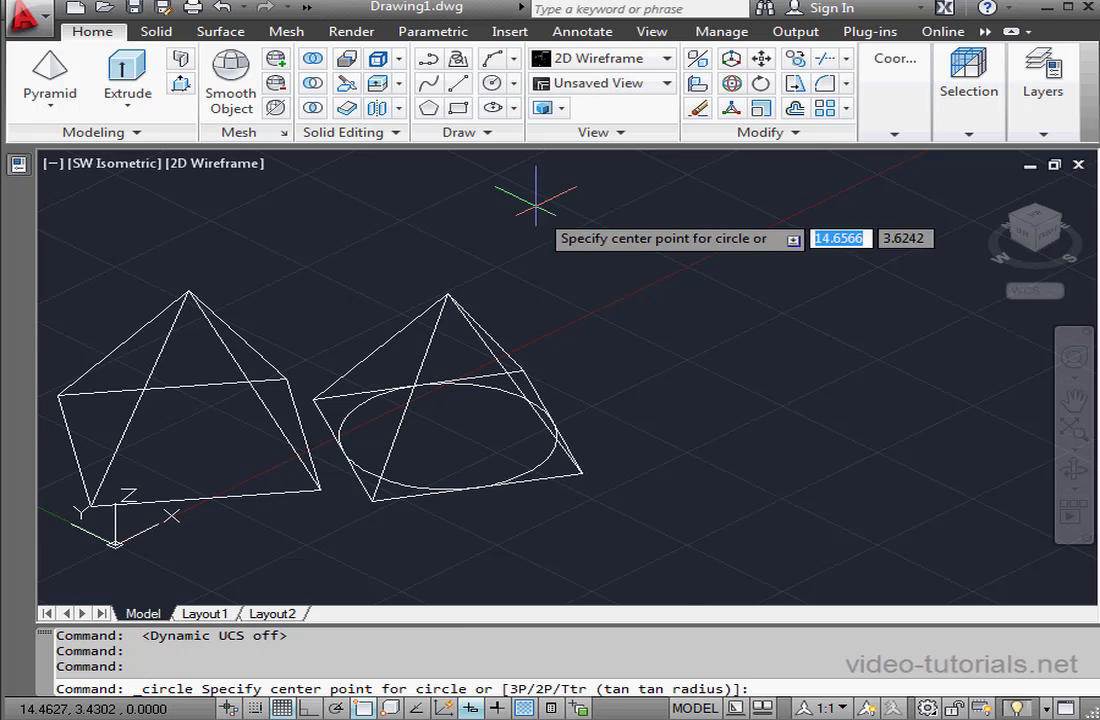
# Cancel the center-radius circle and draw a two-point circle through opposite base corners
pyautogui.click(550, 430)
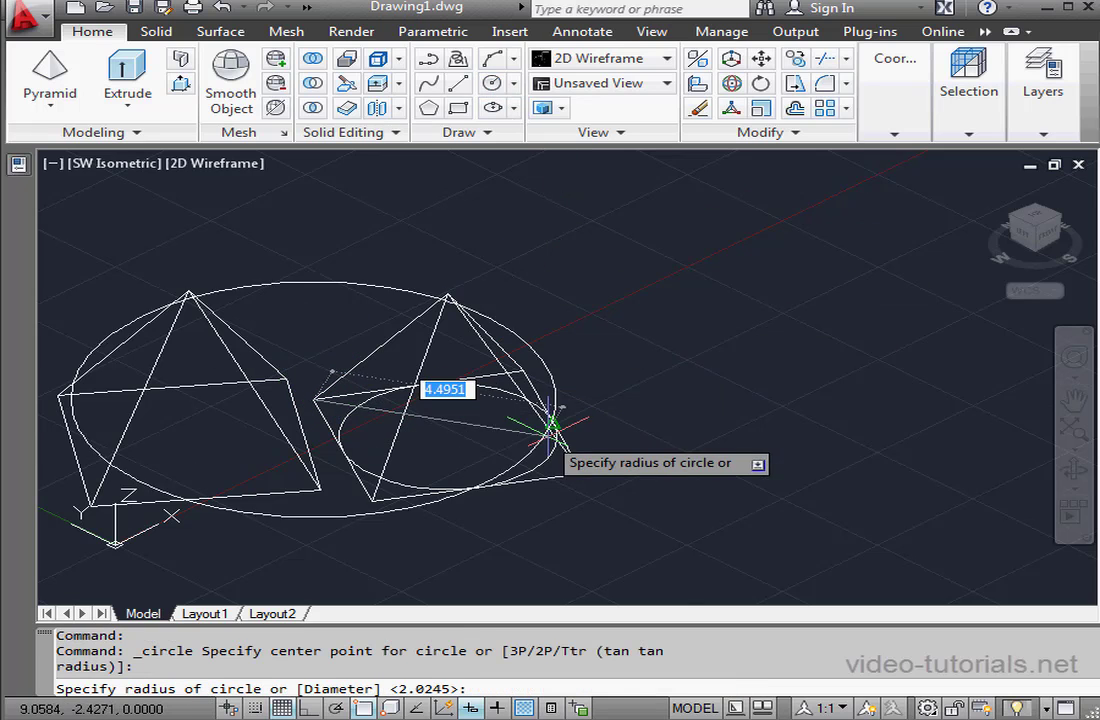
pyautogui.press('Escape')
pyautogui.write('2P')
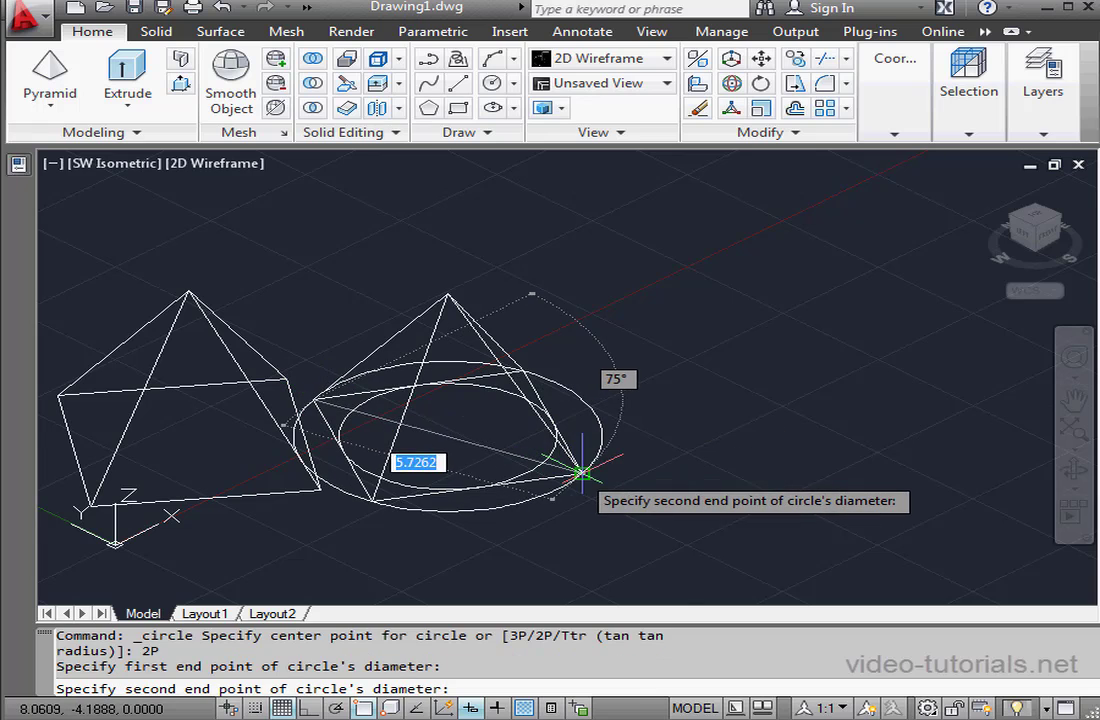
pyautogui.click(585, 473)
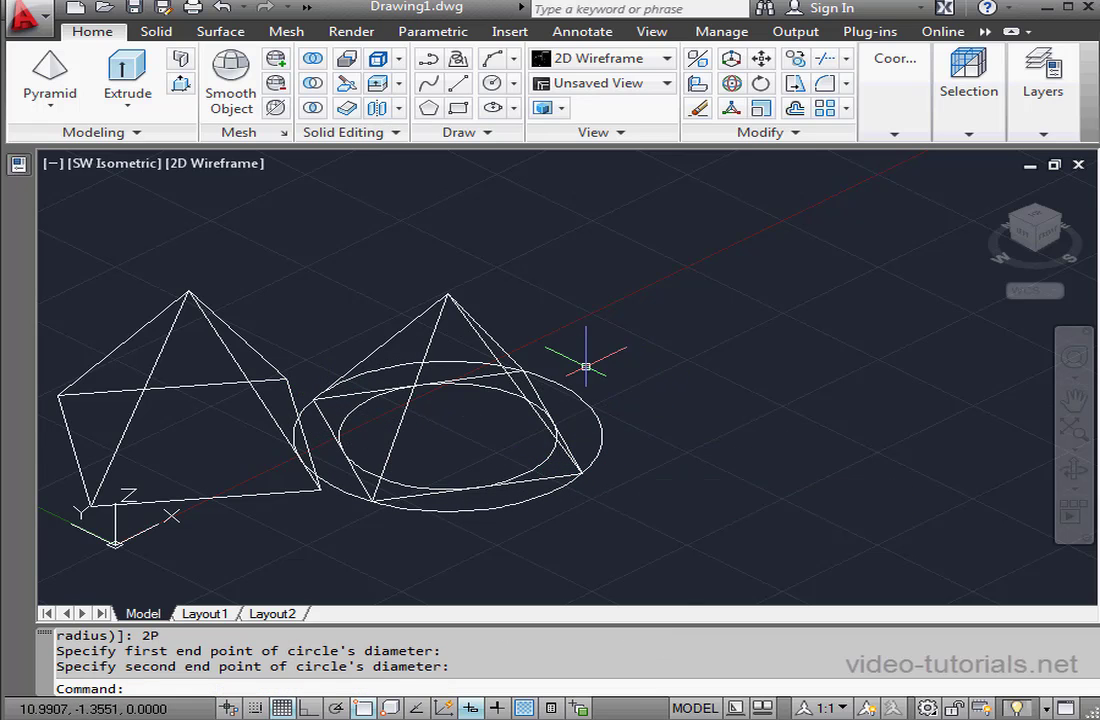
pyautogui.moveTo(498, 415)
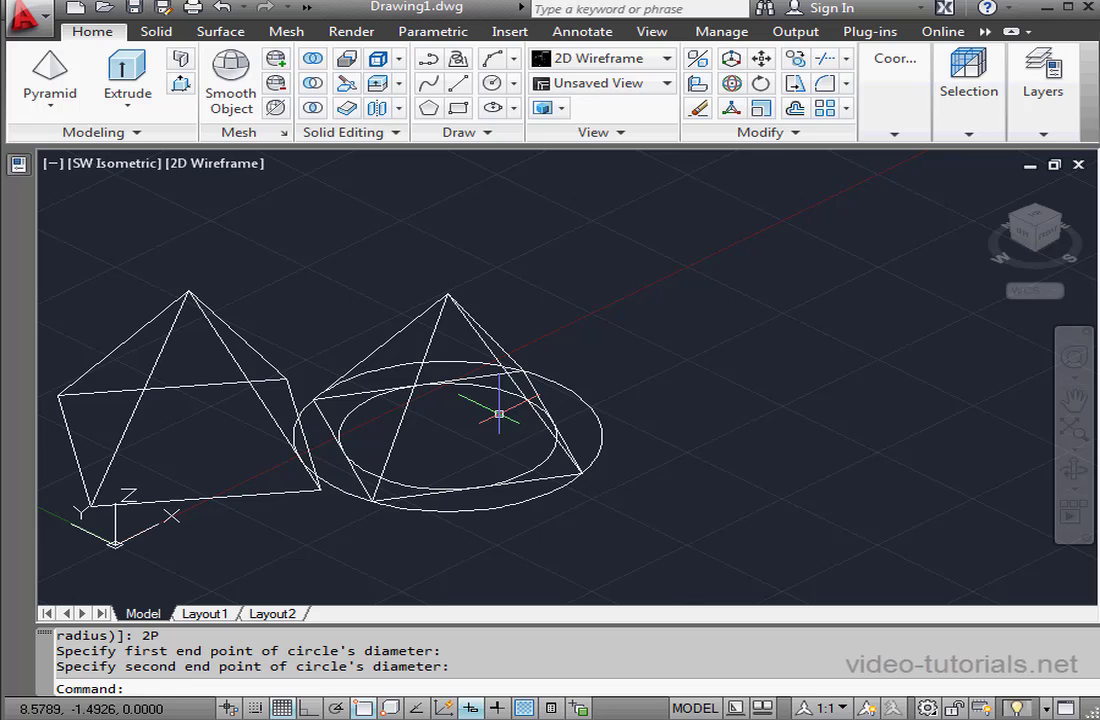
pyautogui.moveTo(614, 410)
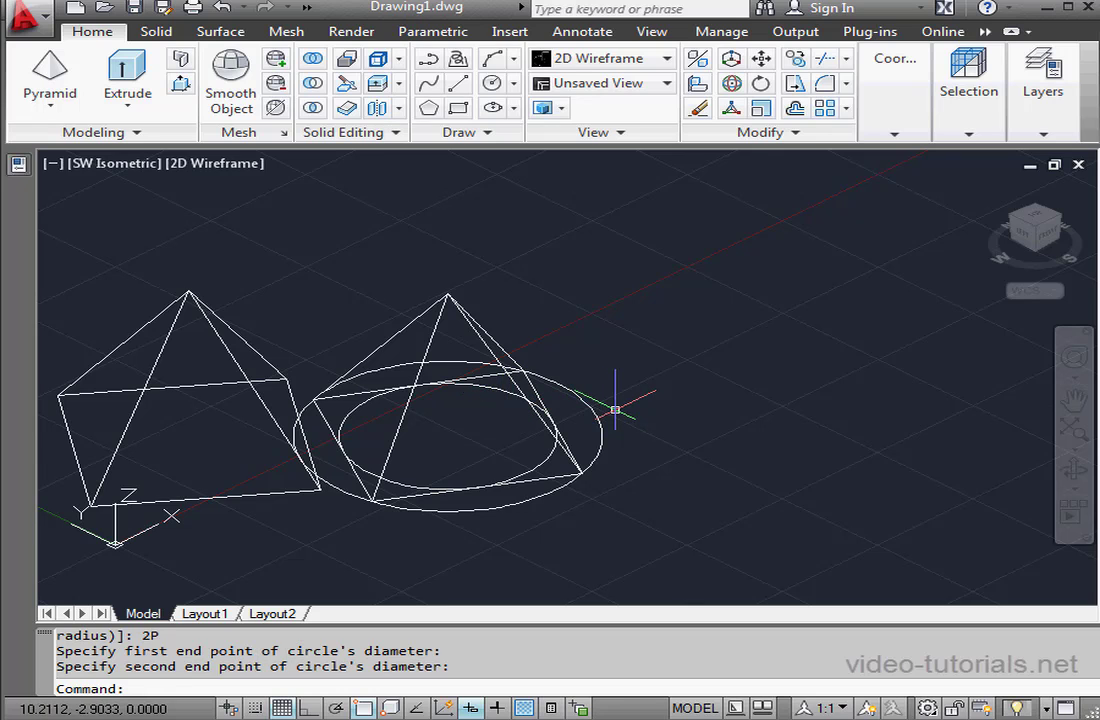
pyautogui.moveTo(595, 410)
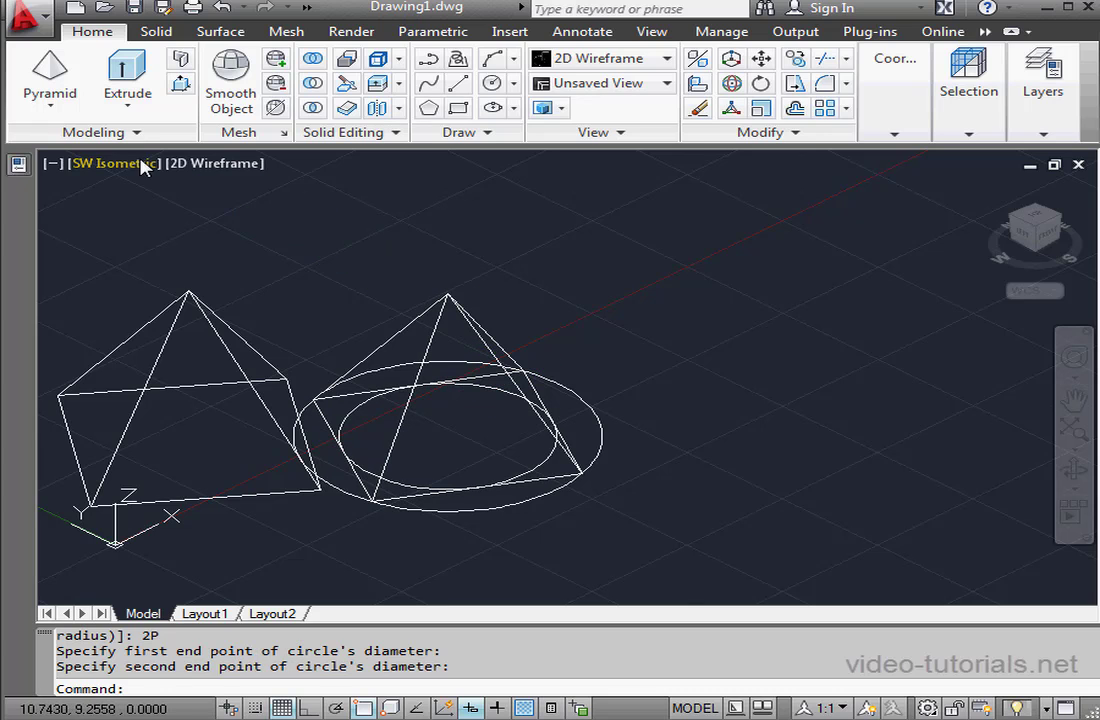
# Build an edge-based four-sided pyramid with a 25-unit base edge at default height
pyautogui.click(49, 75)
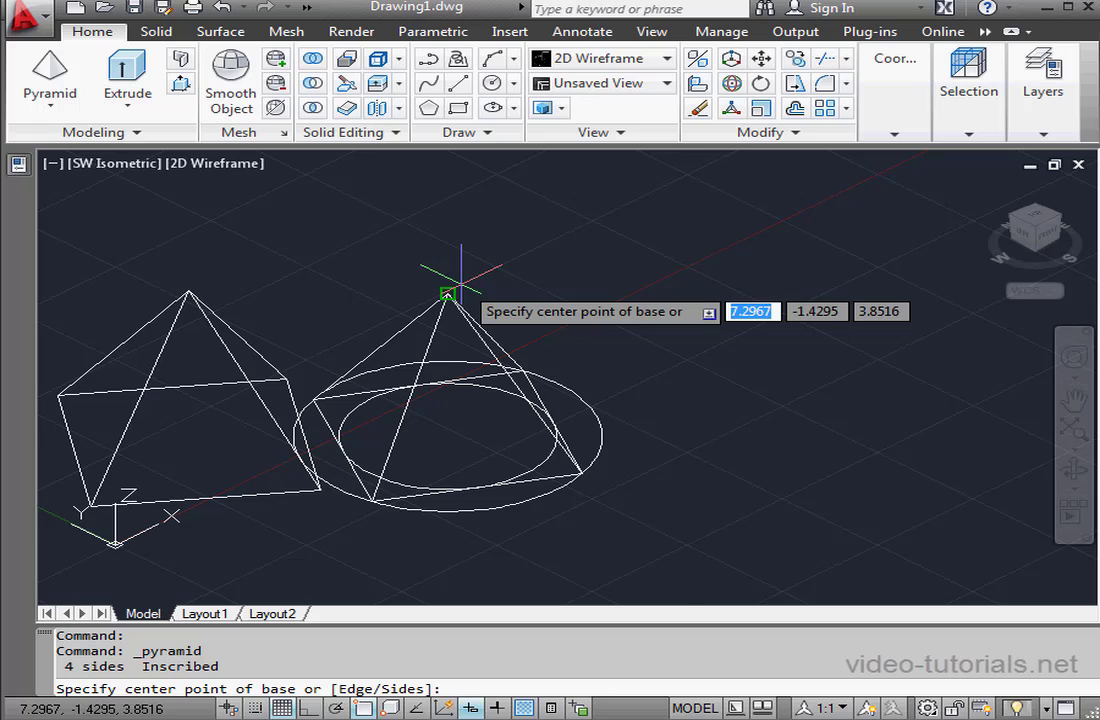
pyautogui.moveTo(655, 410)
pyautogui.write('E')
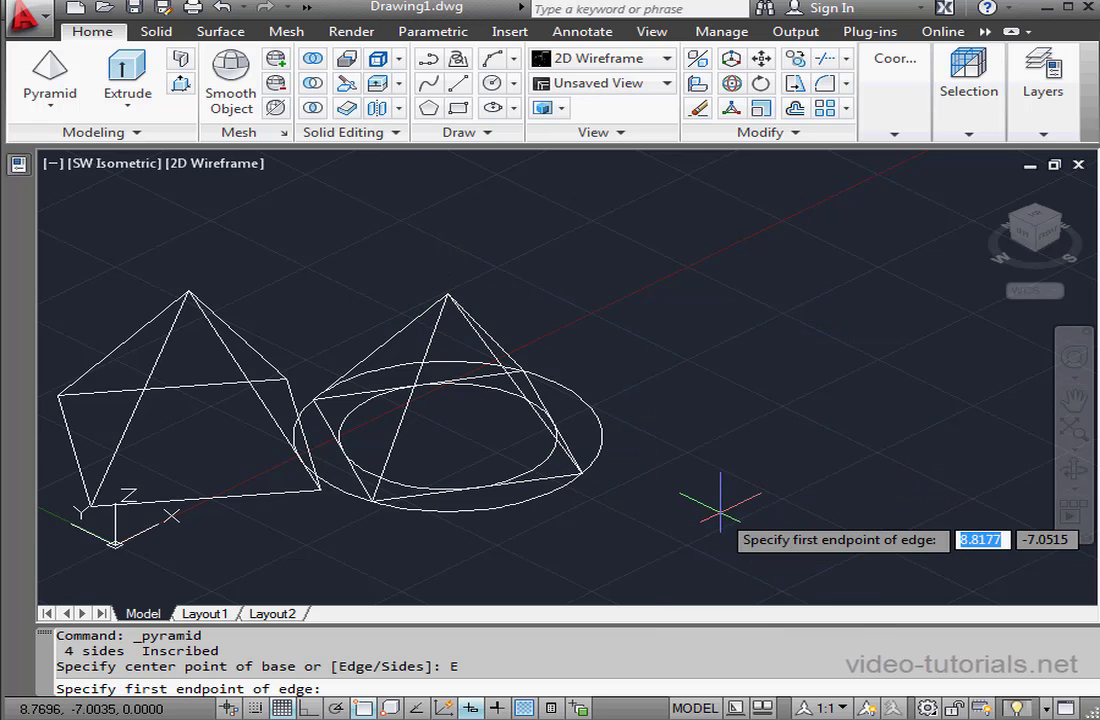
pyautogui.click(755, 435)
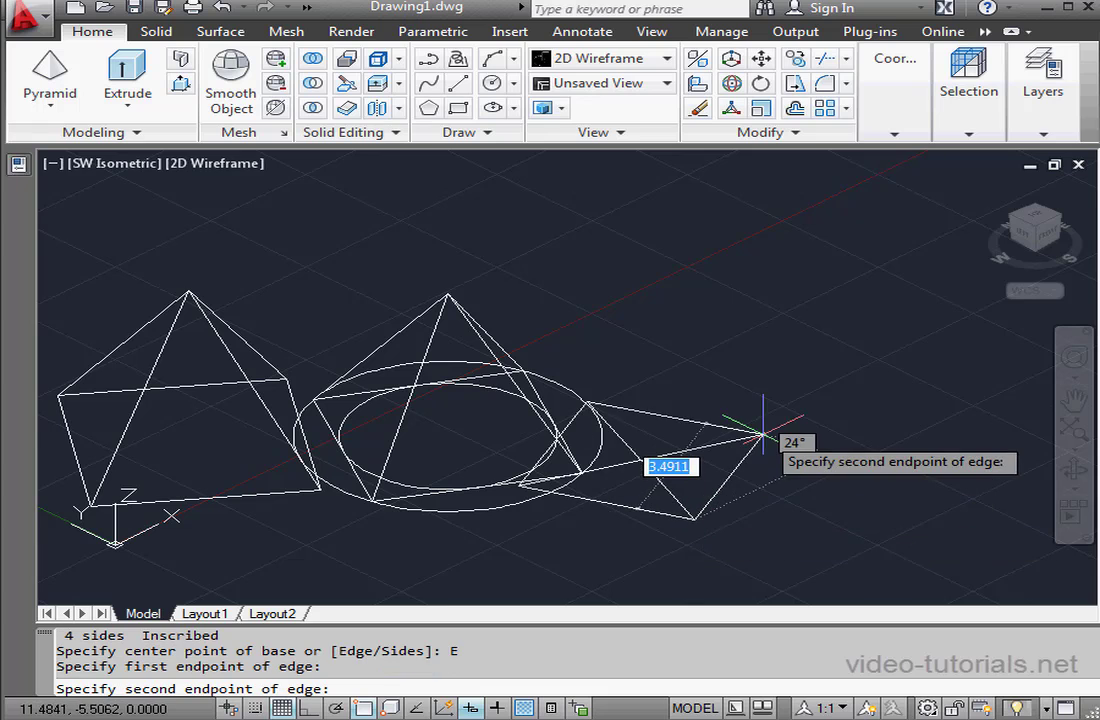
pyautogui.moveTo(760, 430)
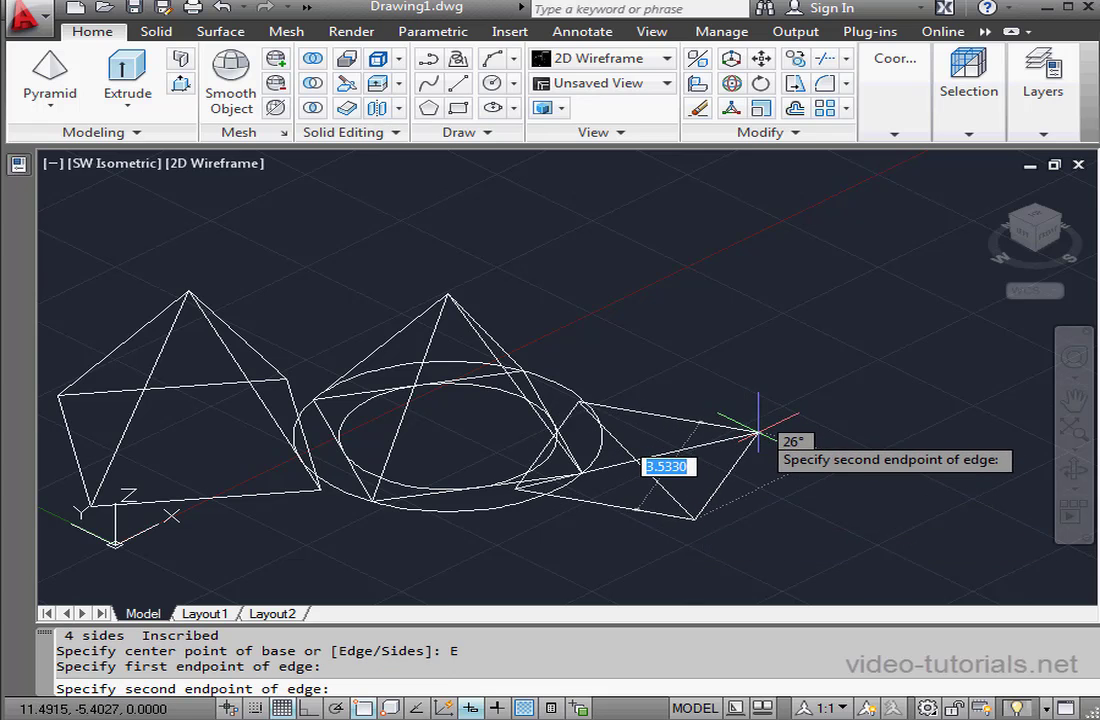
pyautogui.moveTo(775, 440)
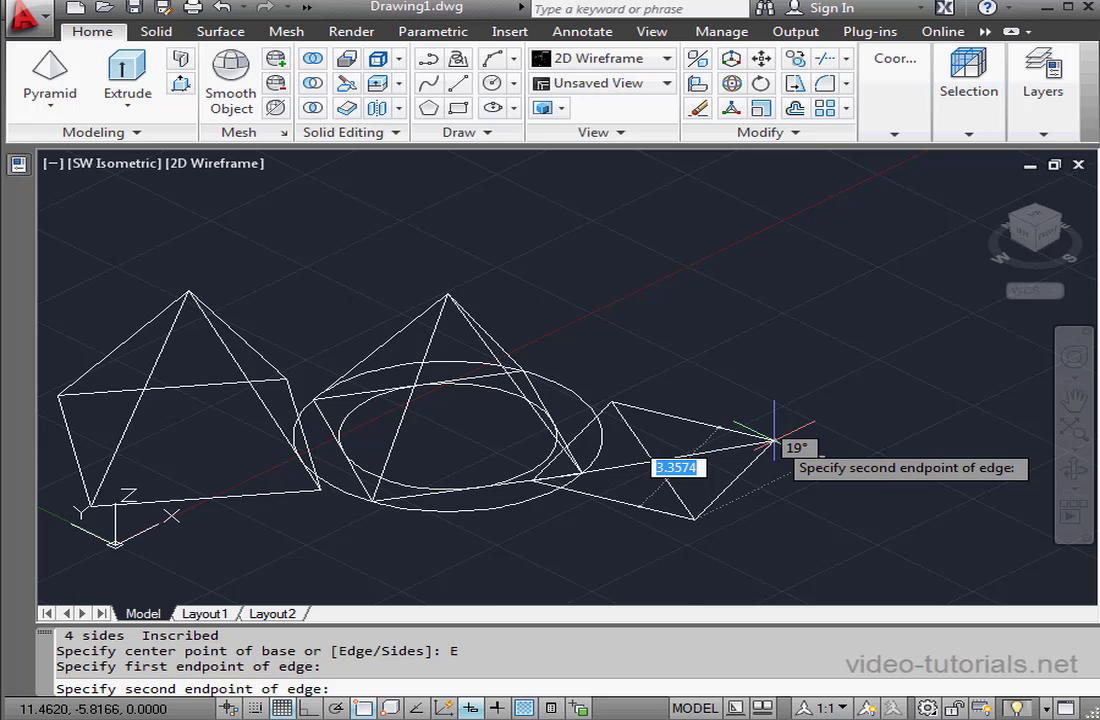
pyautogui.write('3')
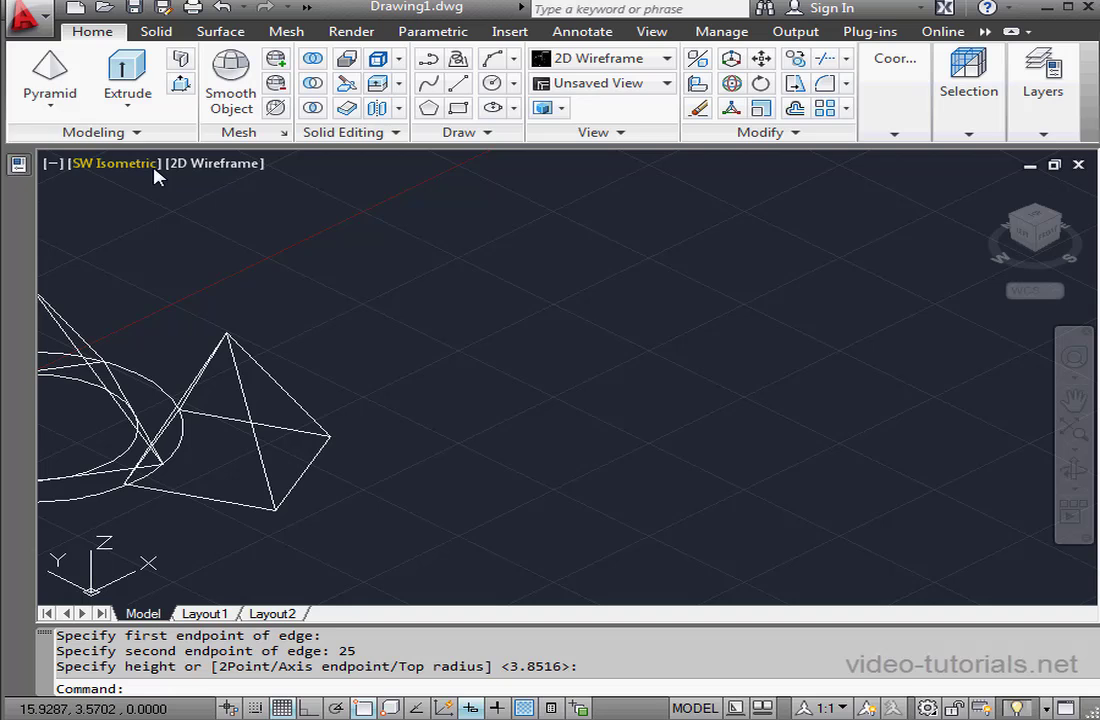
# Create a pyramid with 6 base sides, picking the hexagon's center and radius
pyautogui.click(49, 75)
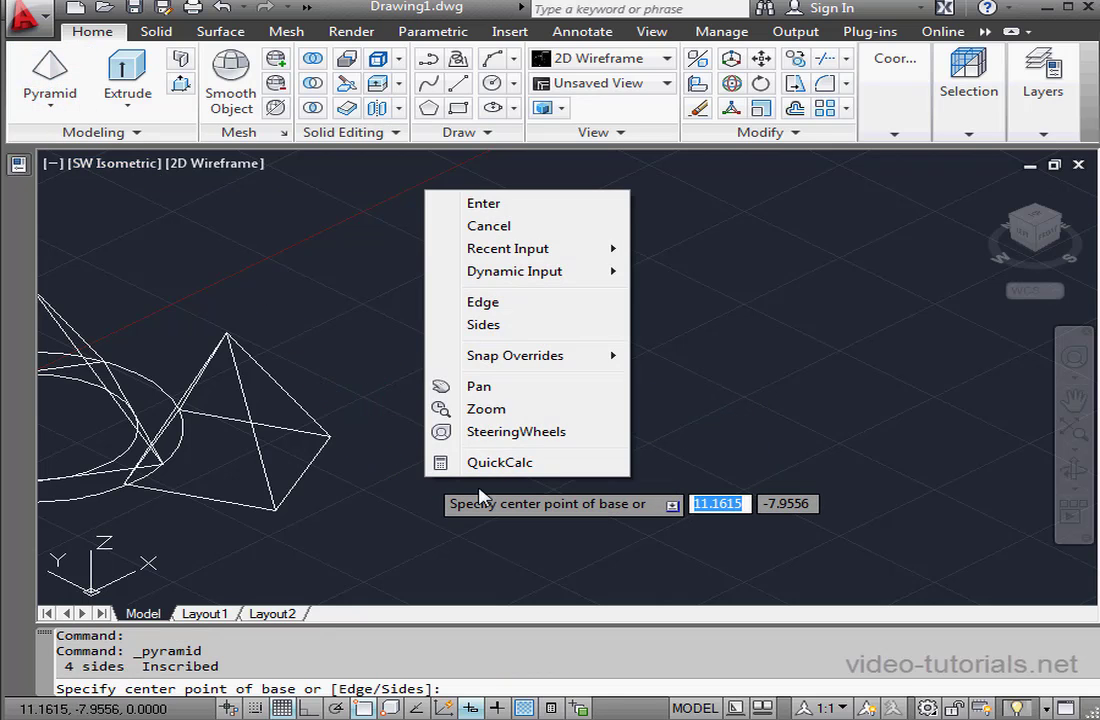
pyautogui.click(483, 324)
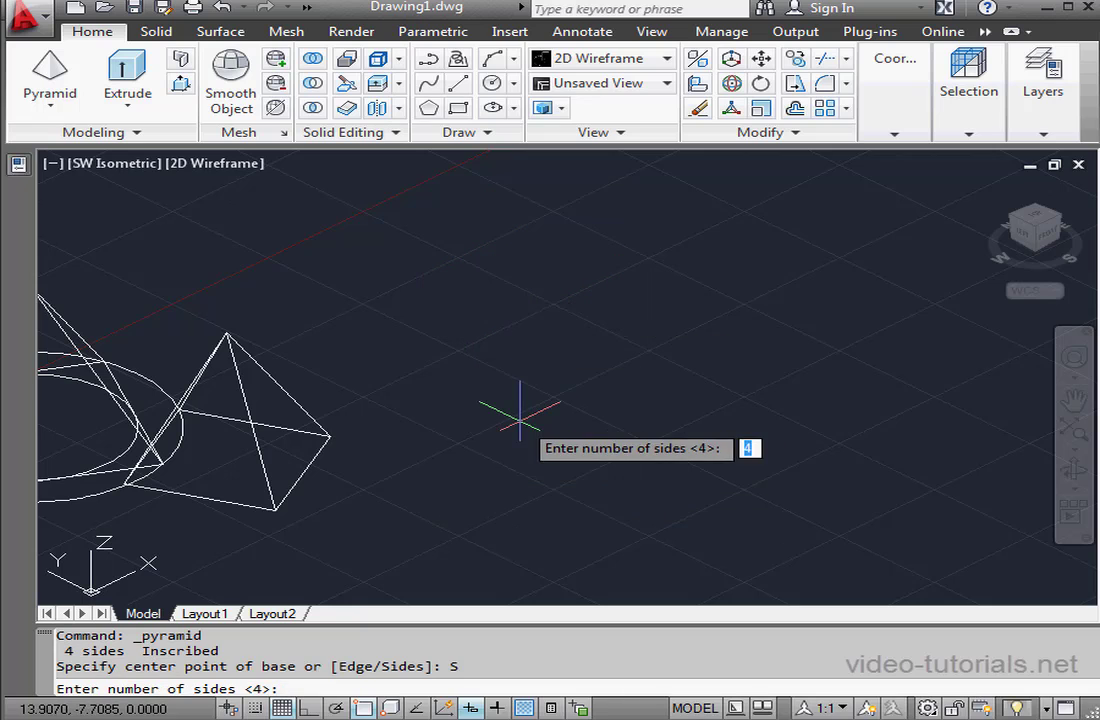
pyautogui.moveTo(490, 420)
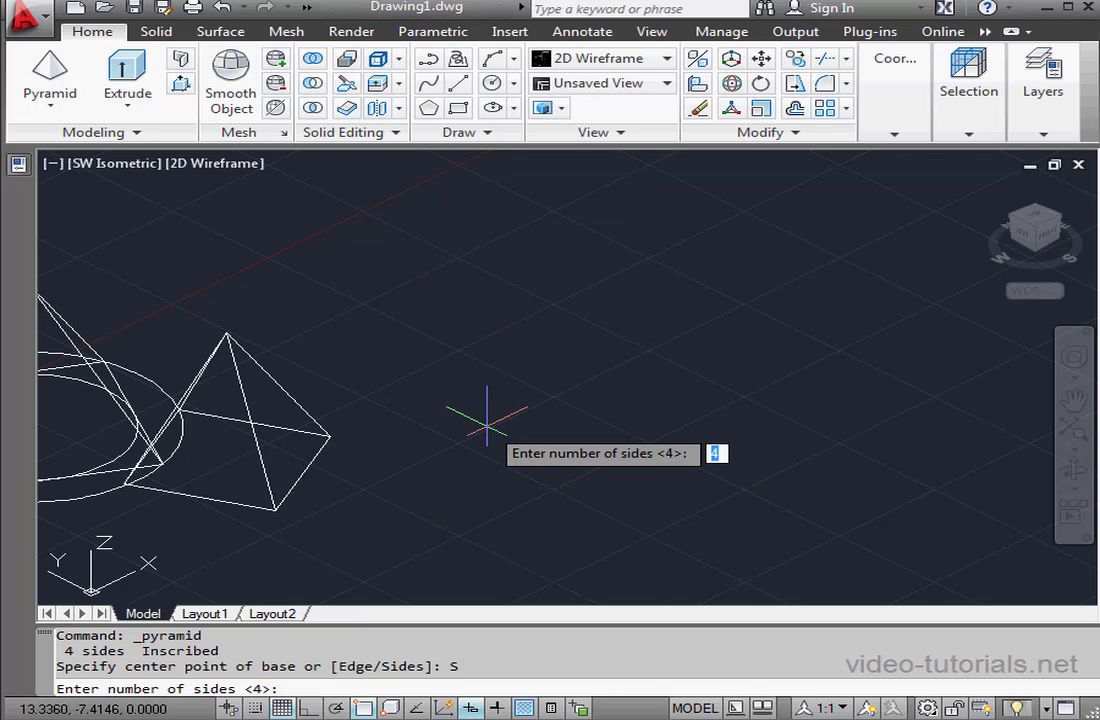
pyautogui.write('6')
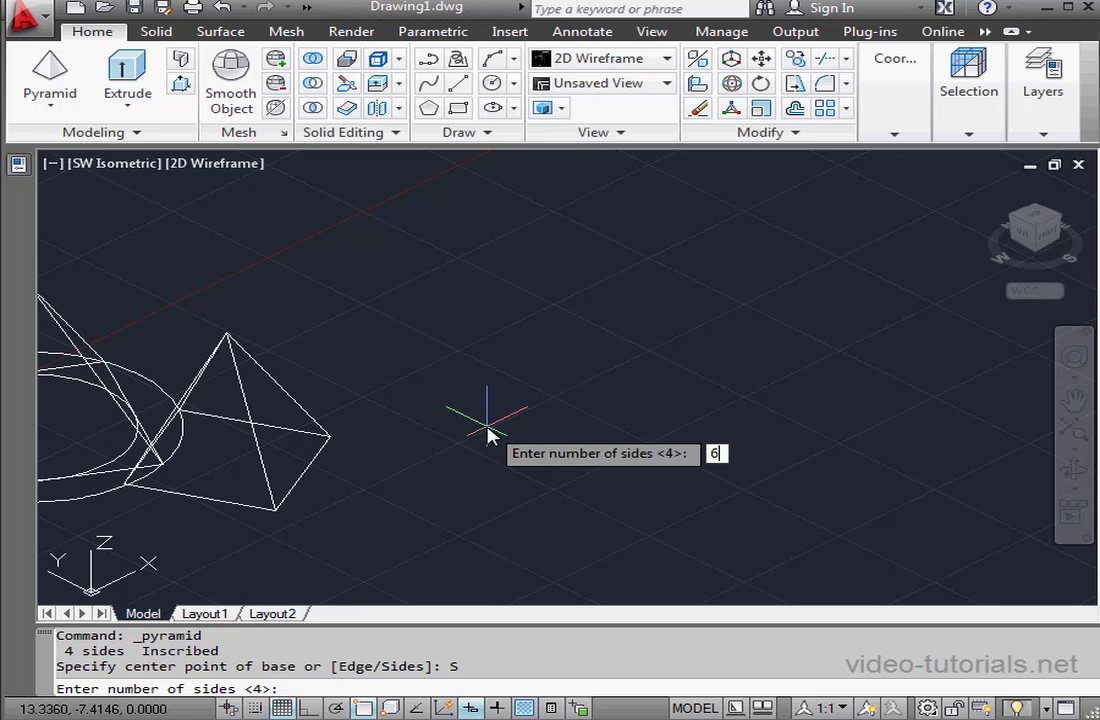
pyautogui.press('Return')
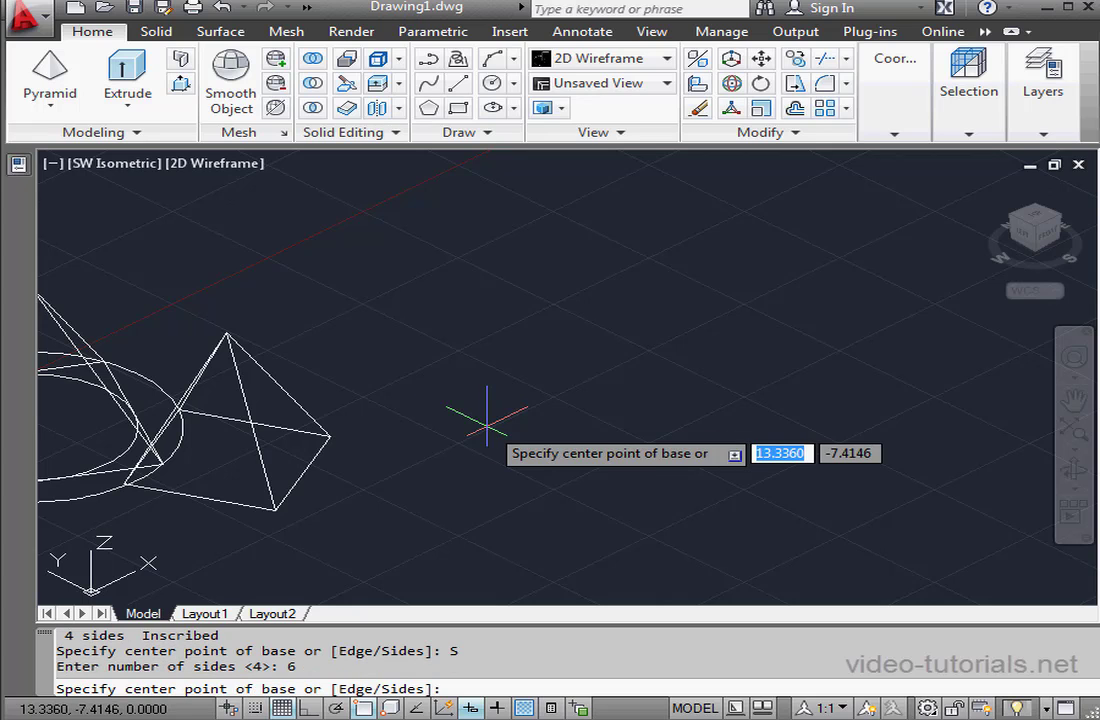
pyautogui.click(485, 425)
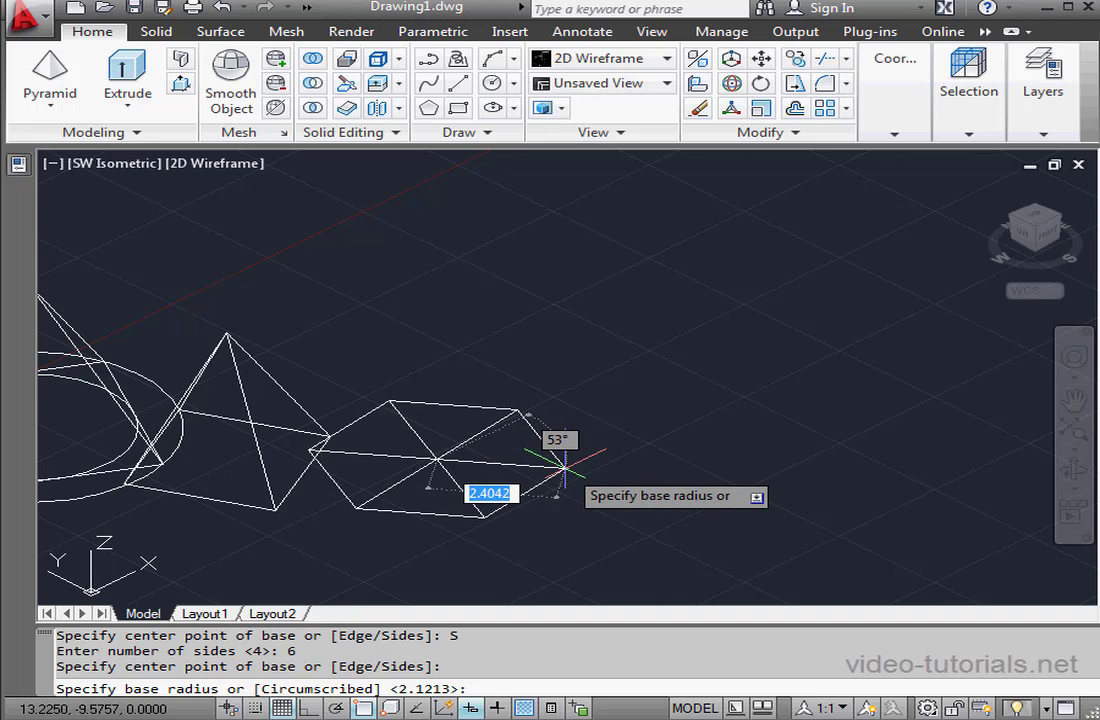
pyautogui.click(560, 470)
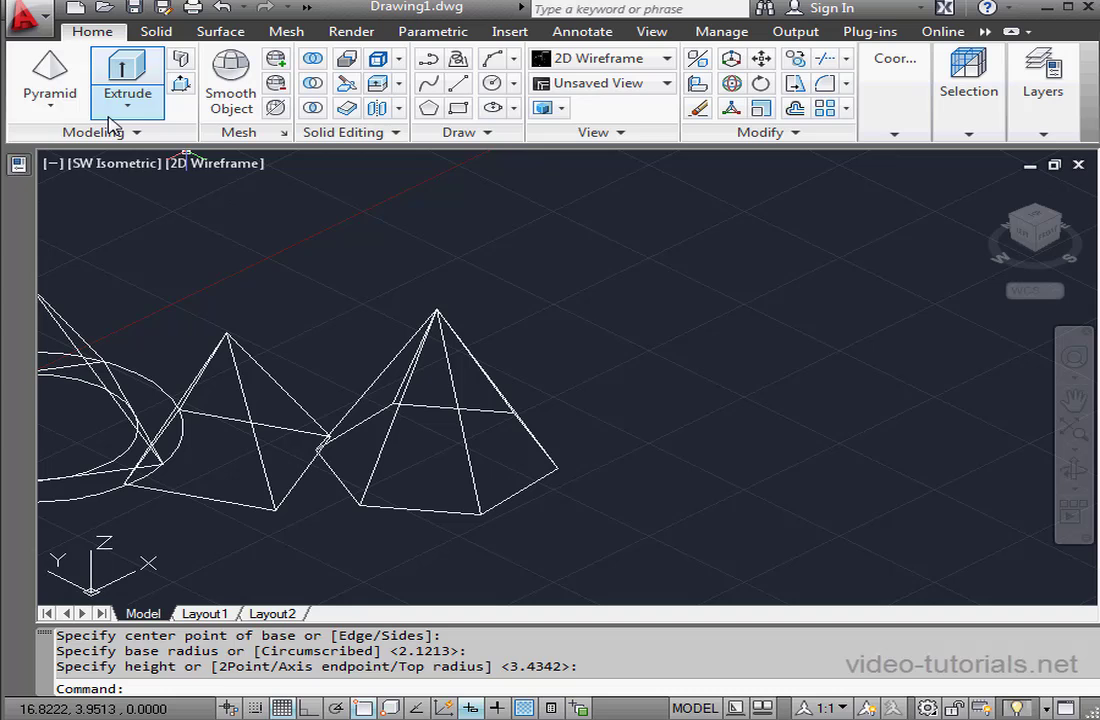
# Place a six-sided pyramid's base and set its height with the 2Point option
pyautogui.click(49, 75)
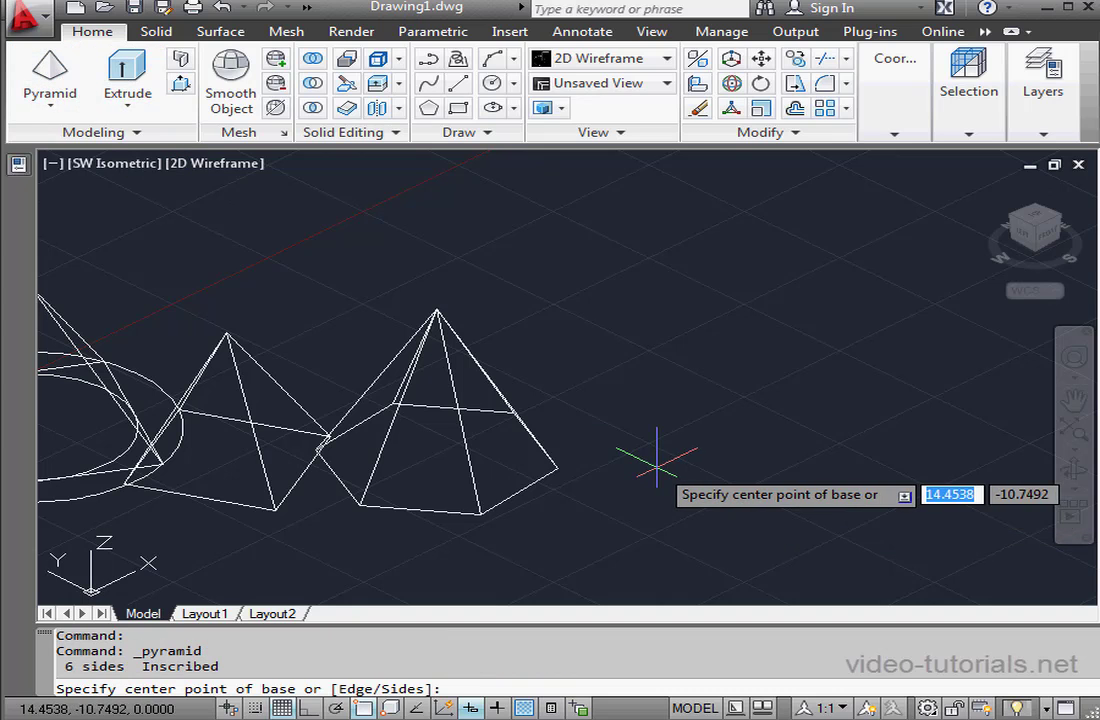
pyautogui.click(656, 466)
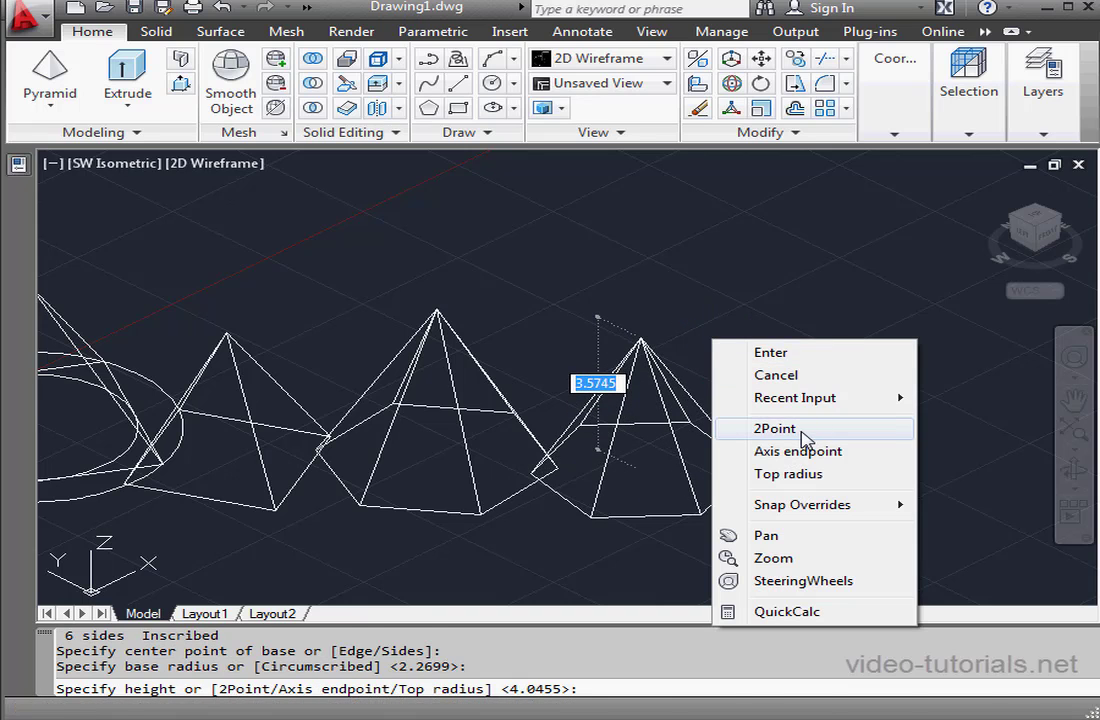
pyautogui.click(775, 428)
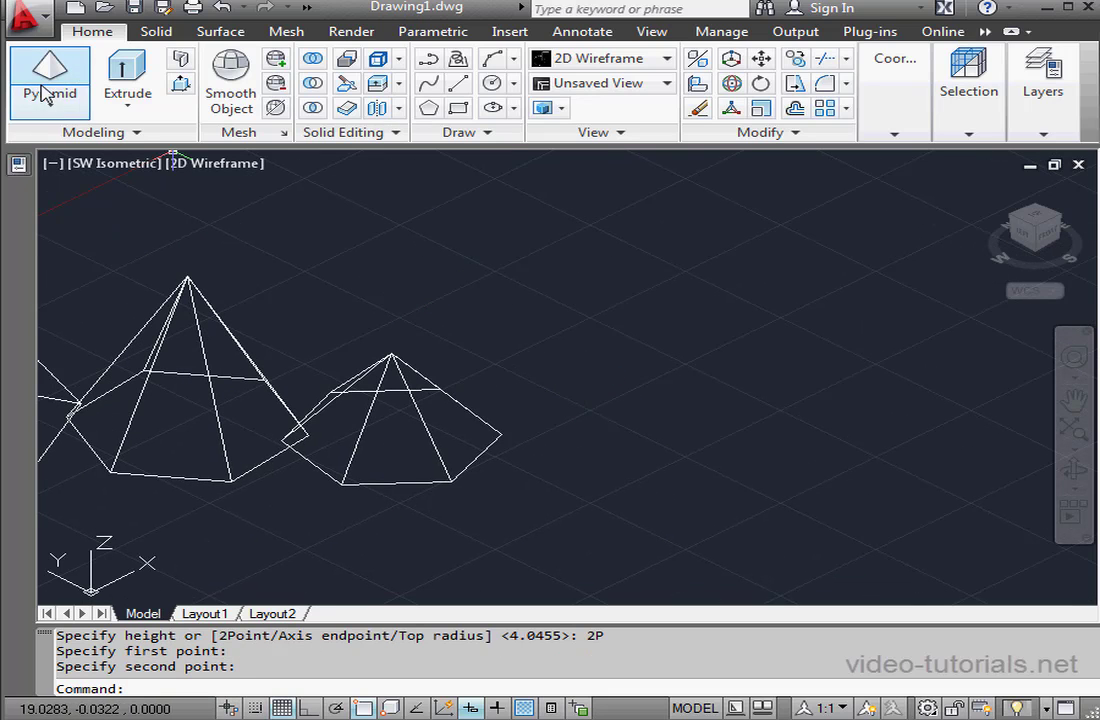
# Create a 3-sided pyramid base, then set its tilted height by an axis endpoint
pyautogui.click(49, 90)
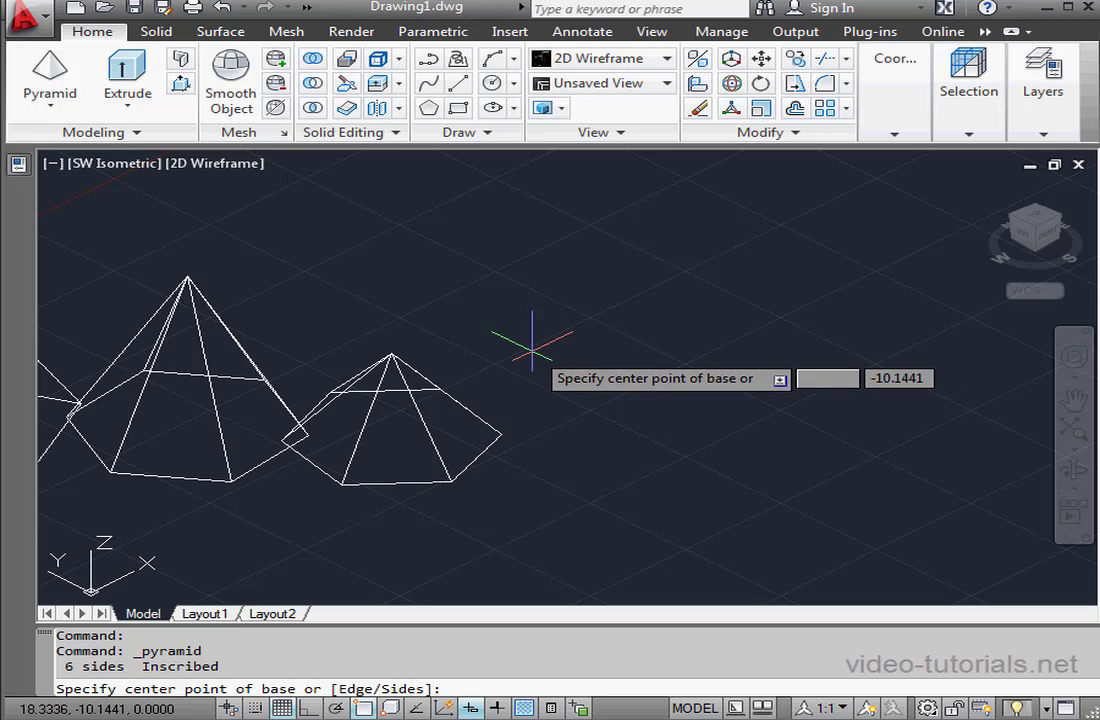
pyautogui.rightClick(534, 345)
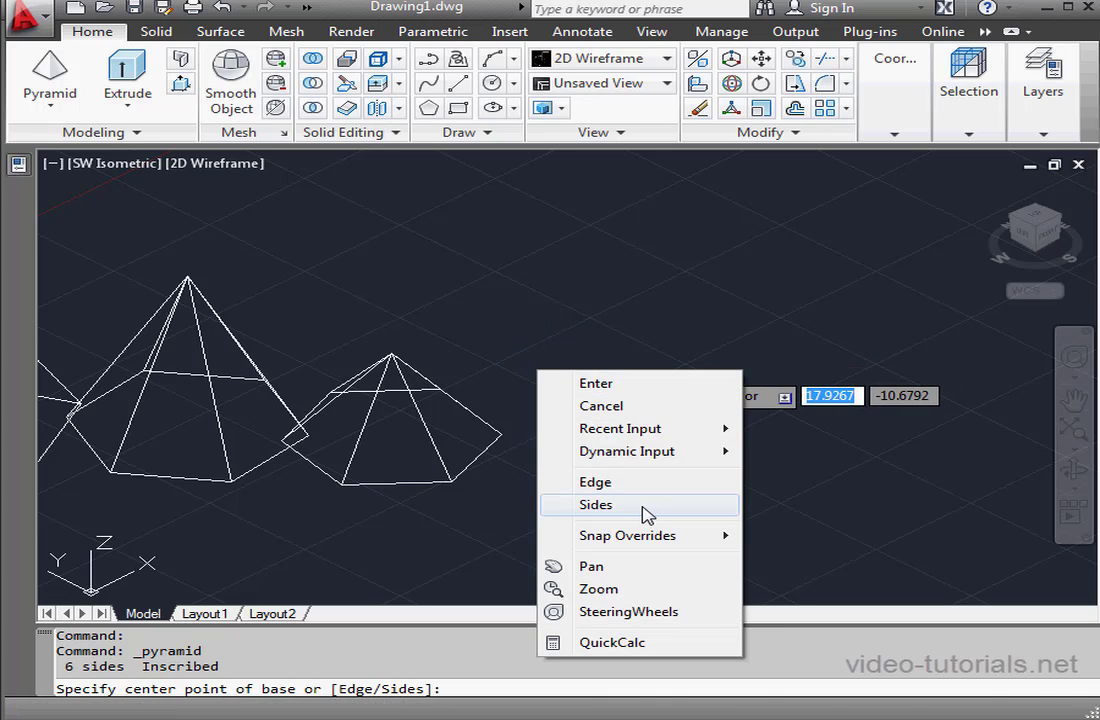
pyautogui.click(596, 504)
pyautogui.write('3')
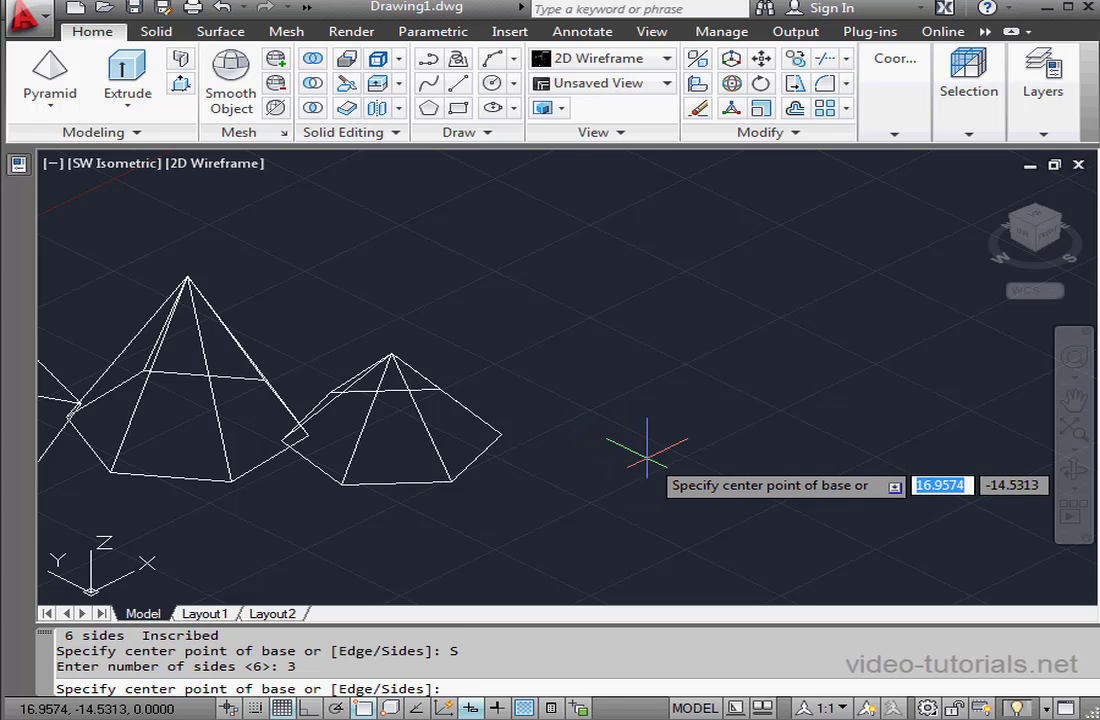
pyautogui.click(660, 345)
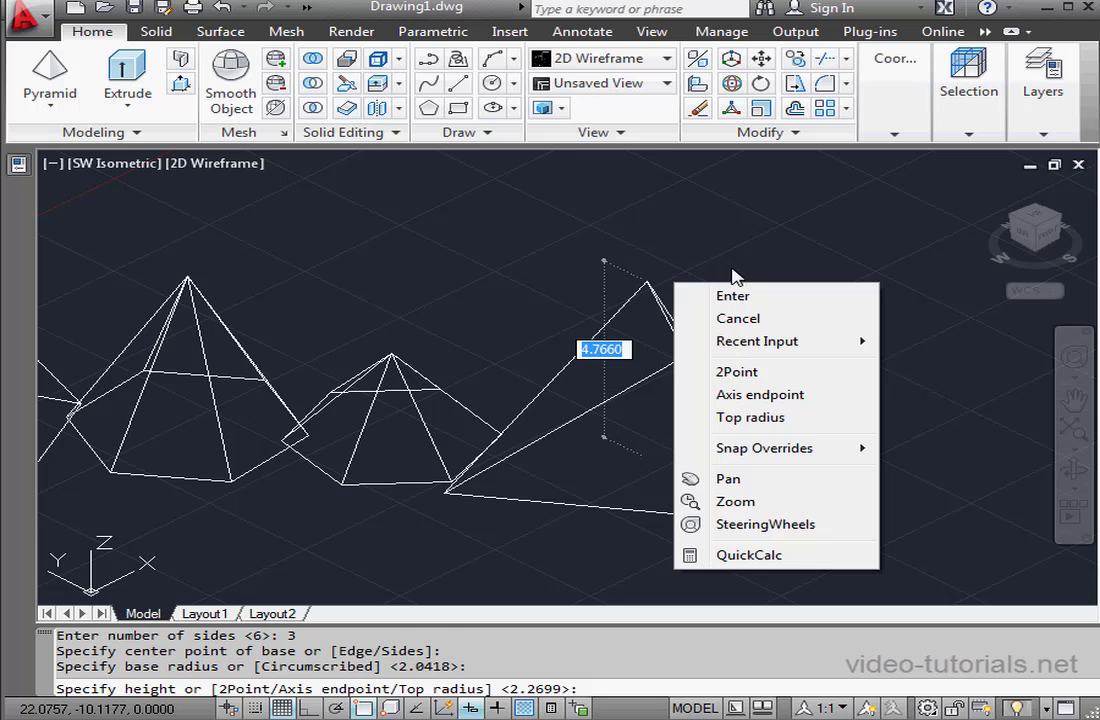
pyautogui.click(760, 394)
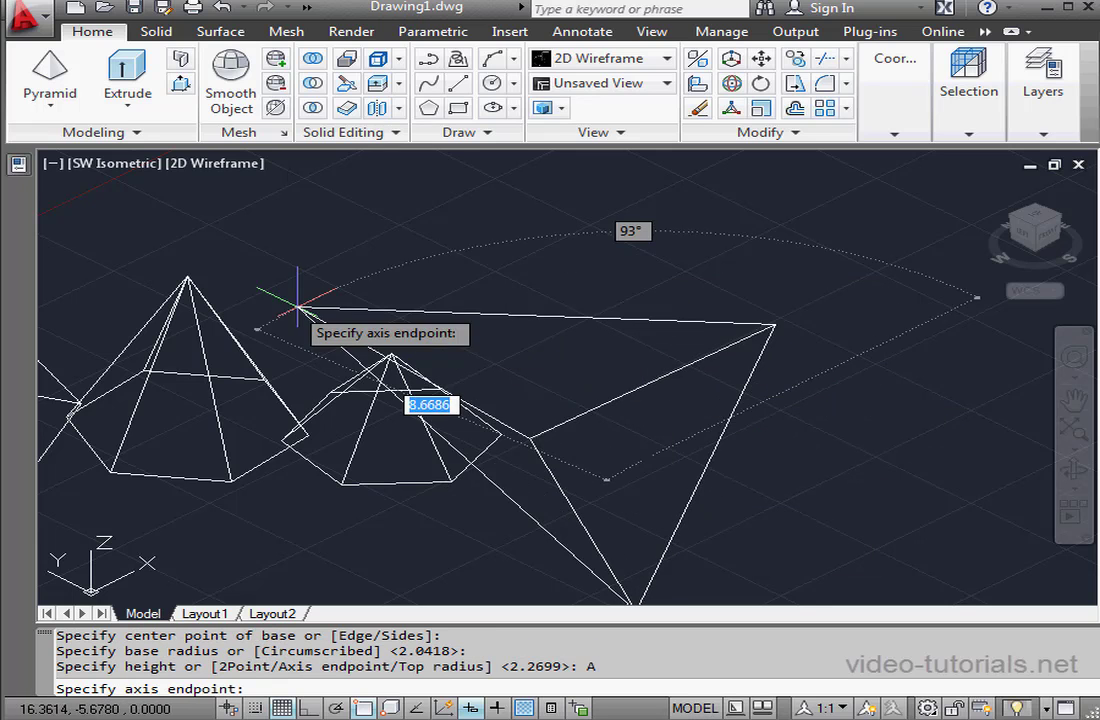
pyautogui.moveTo(185, 275)
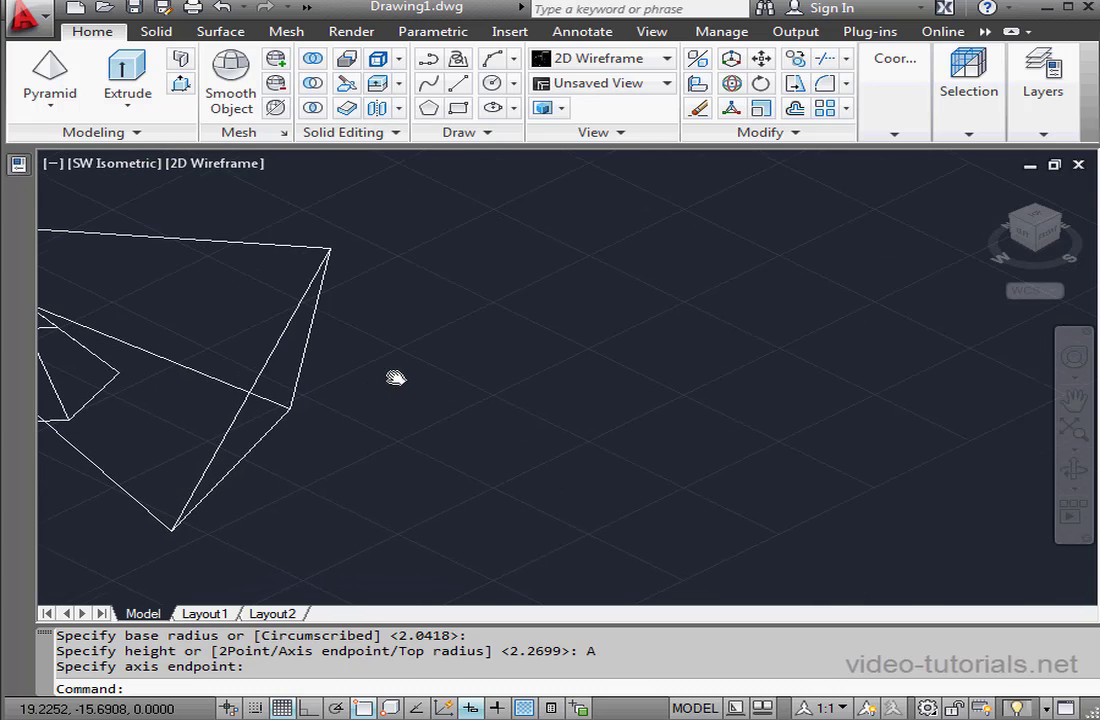
# Place another triangular pyramid base and choose the Top radius option for a radius-1 top
pyautogui.click(49, 75)
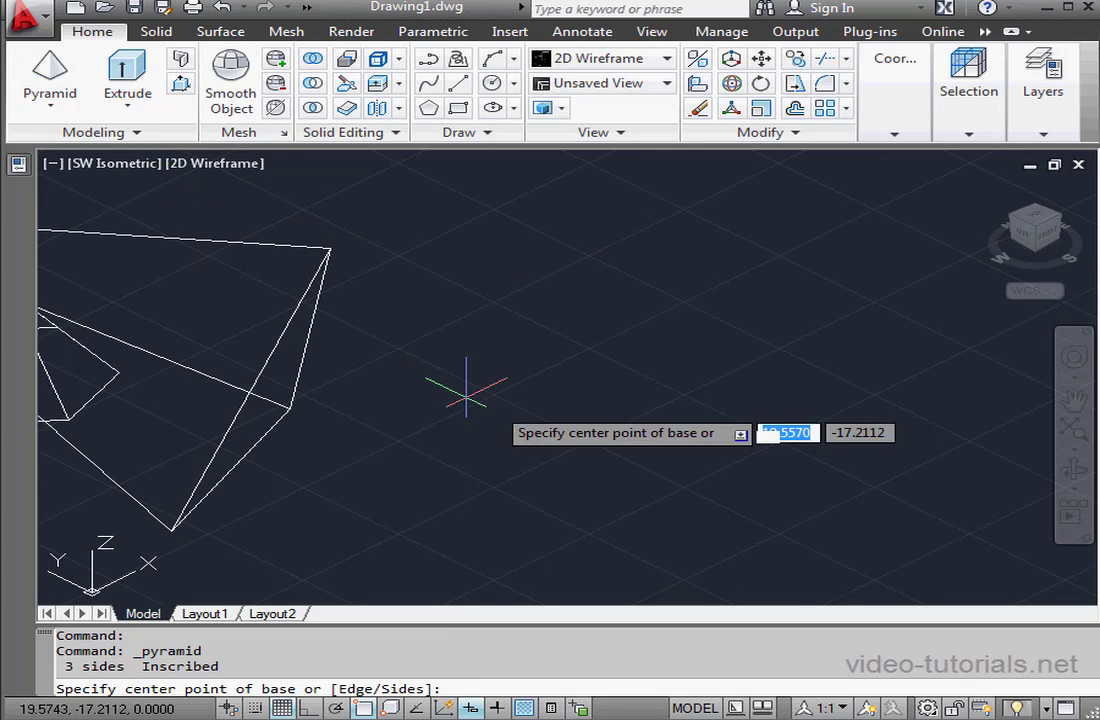
pyautogui.moveTo(578, 458)
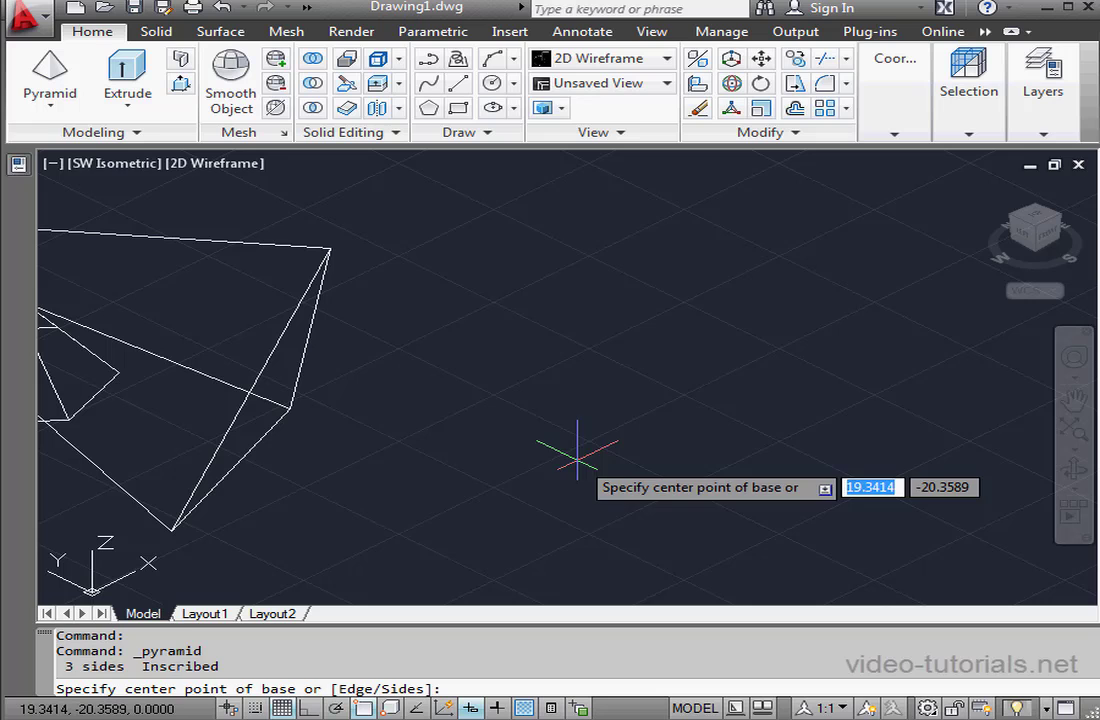
pyautogui.click(578, 458)
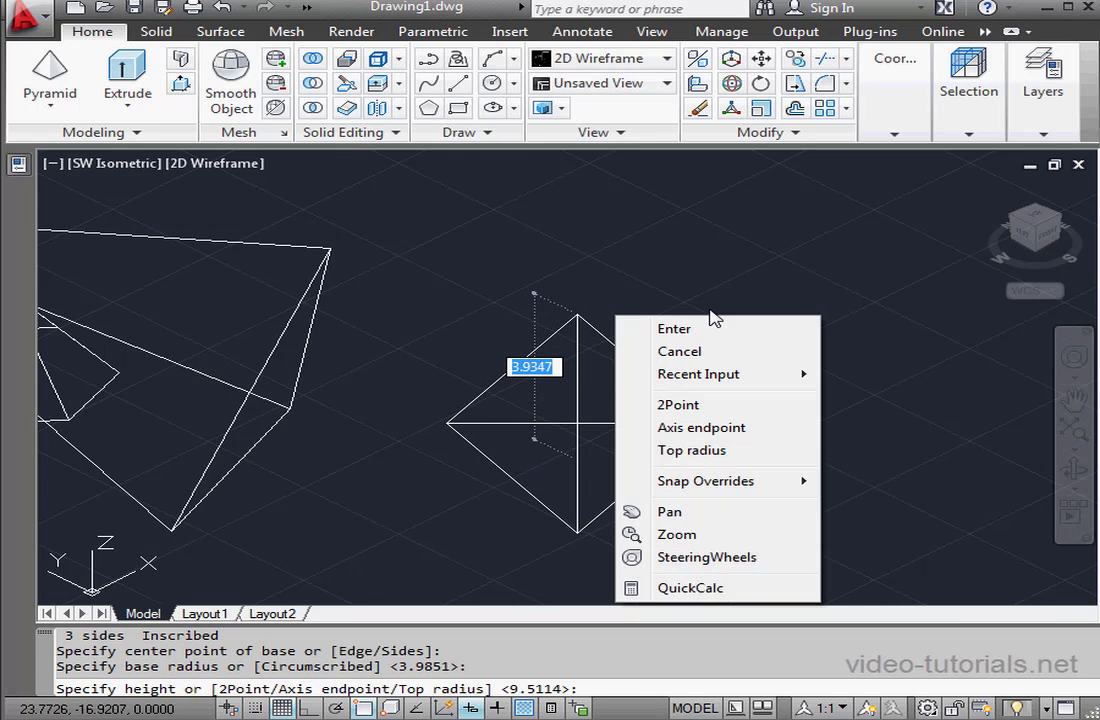
pyautogui.moveTo(710, 450)
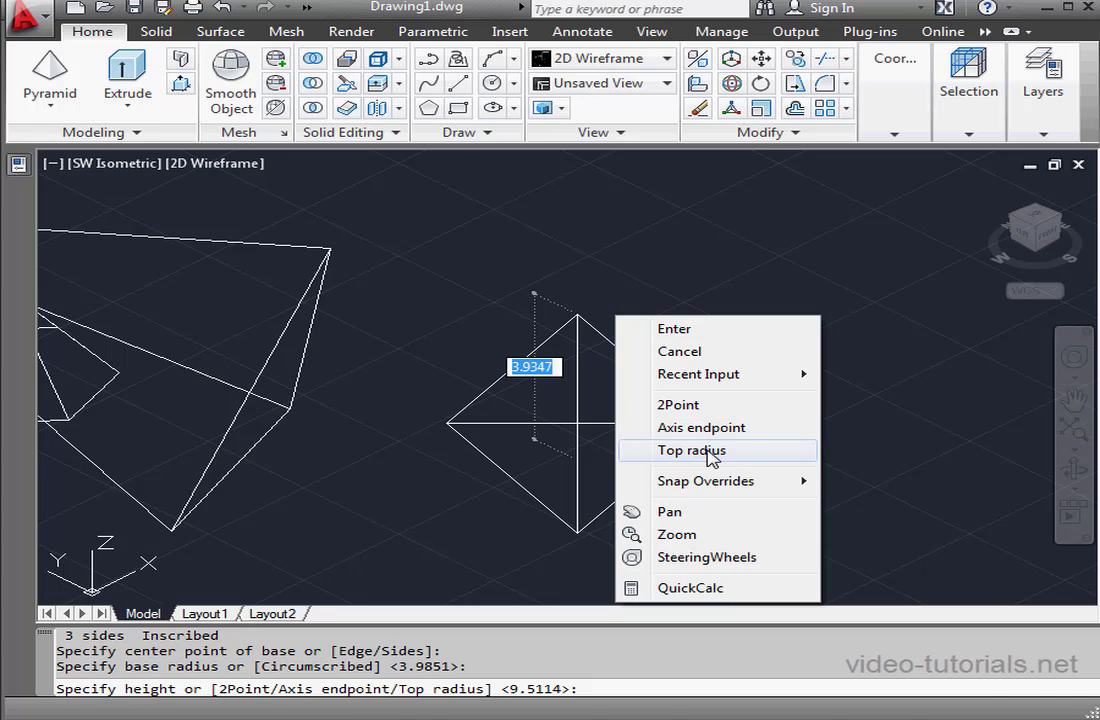
pyautogui.click(691, 450)
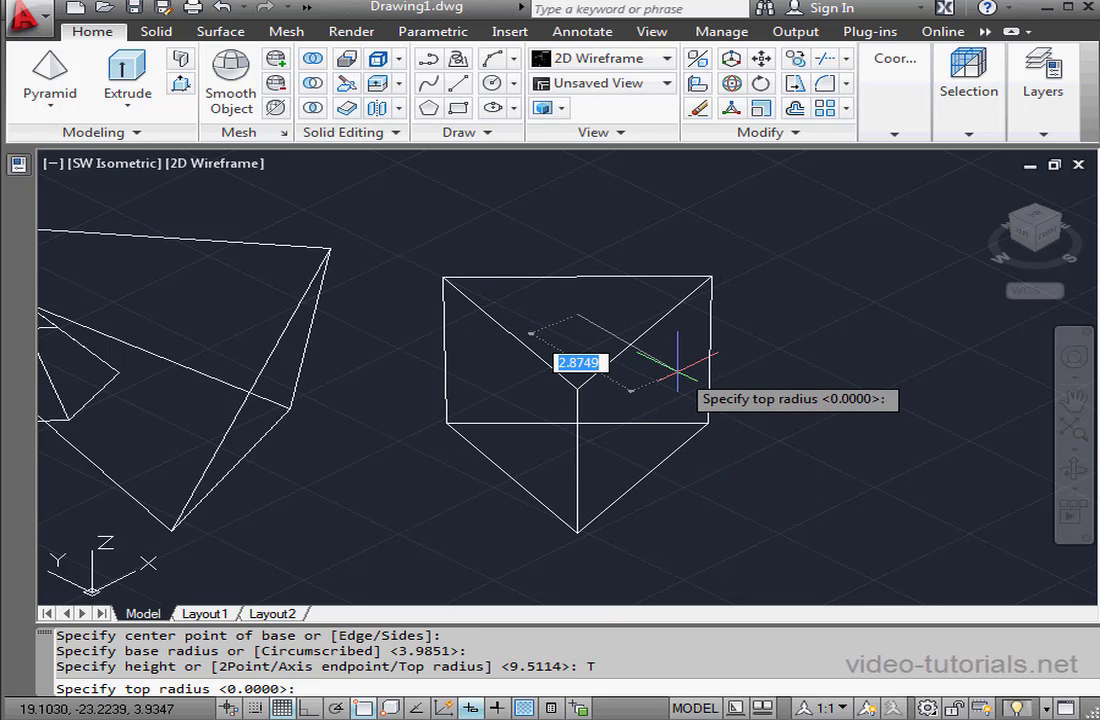
pyautogui.moveTo(640, 315)
pyautogui.write('1')
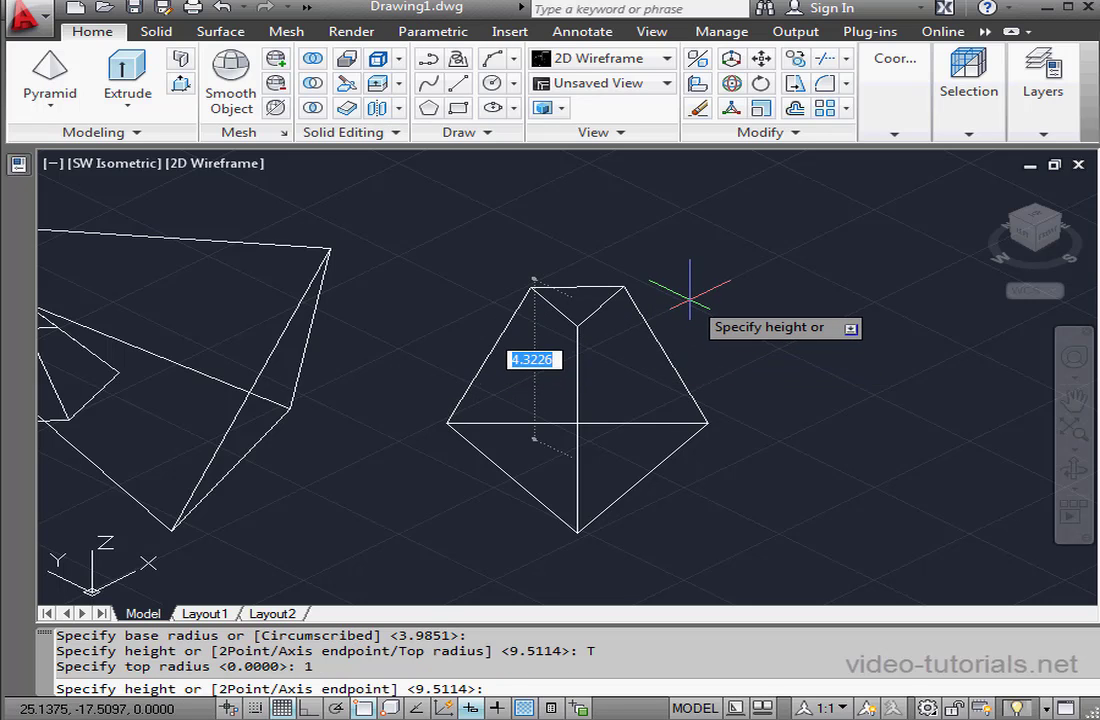
pyautogui.moveTo(690, 290)
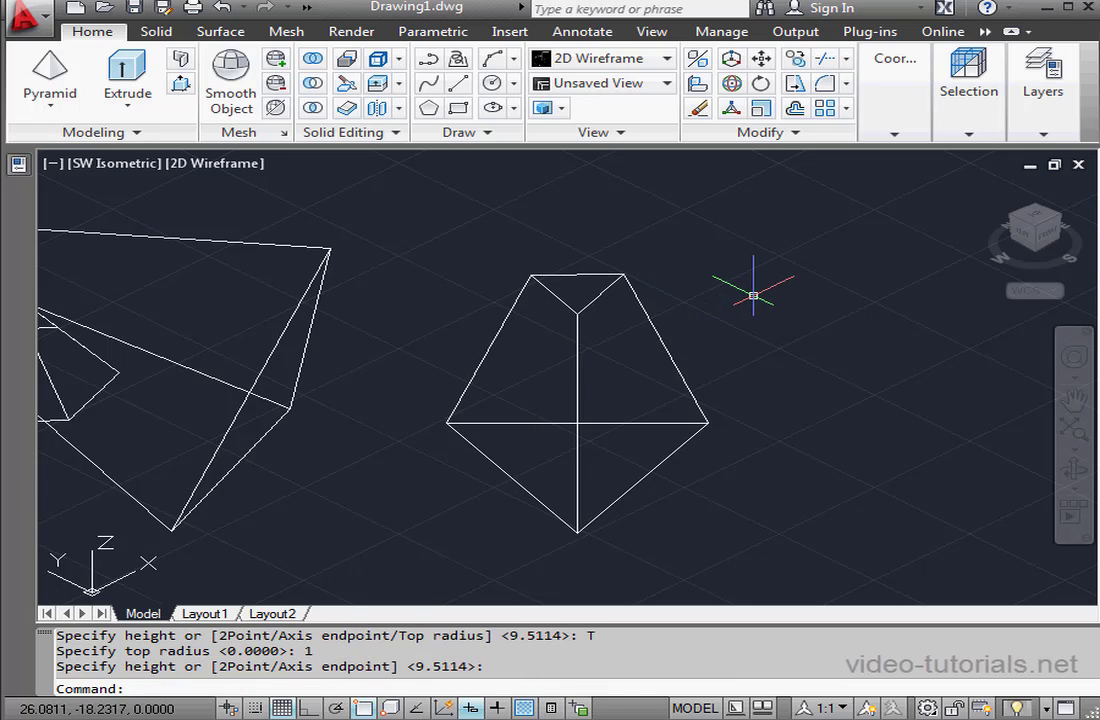
pyautogui.moveTo(755, 298)
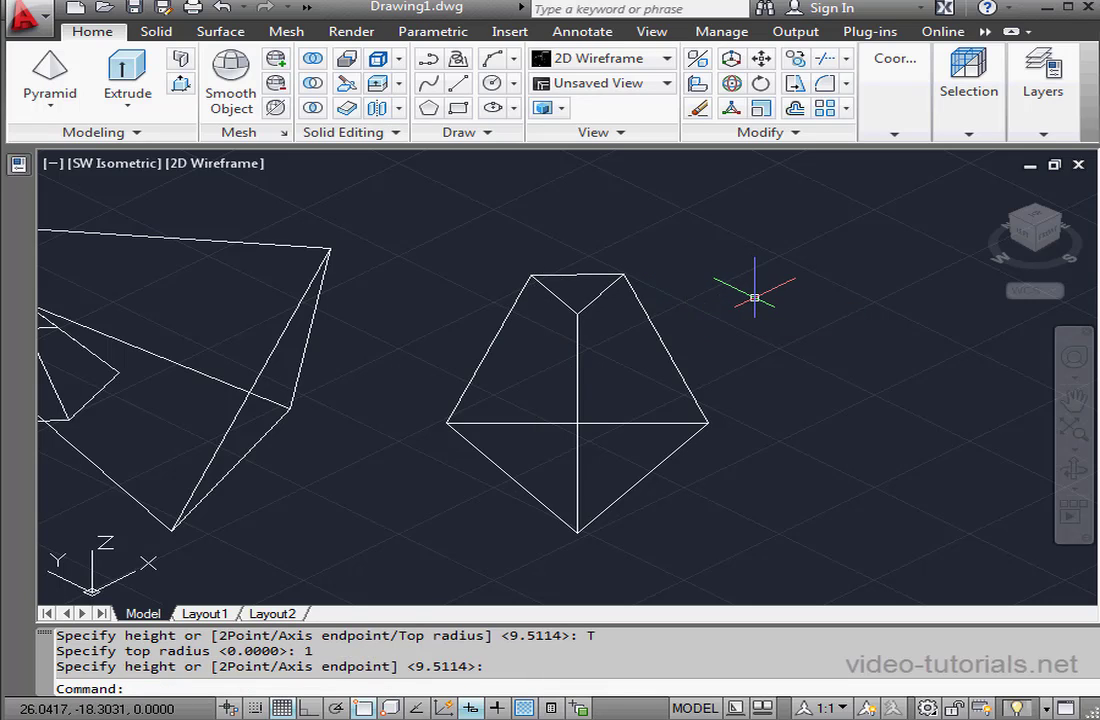
pyautogui.moveTo(743, 290)
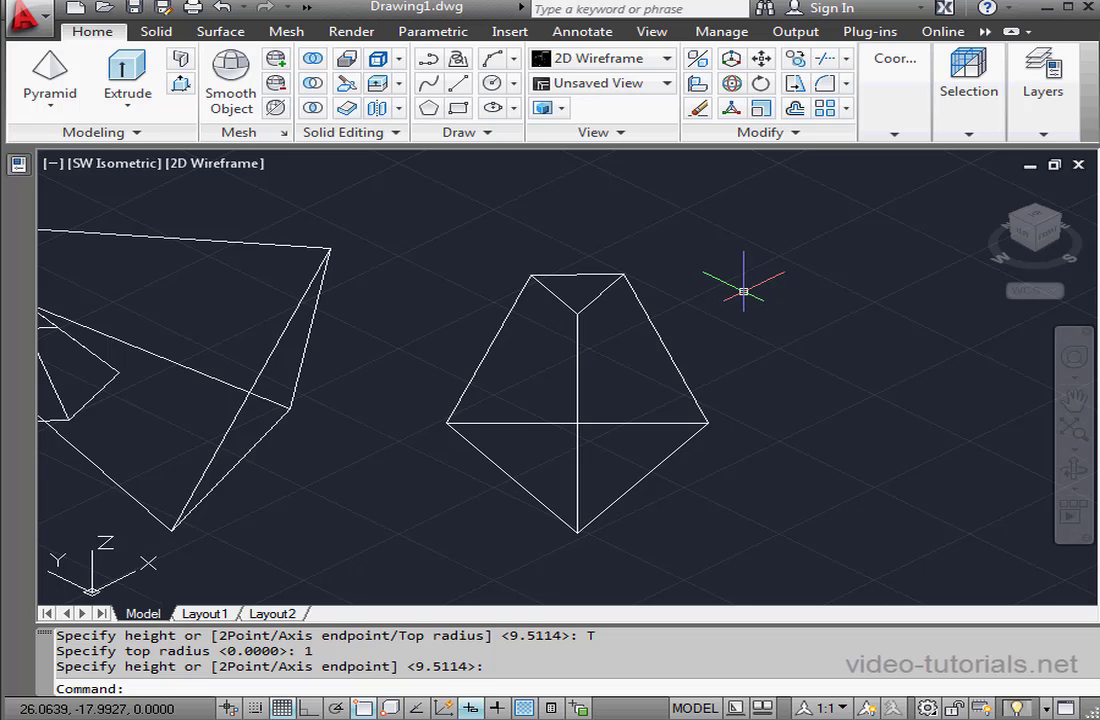